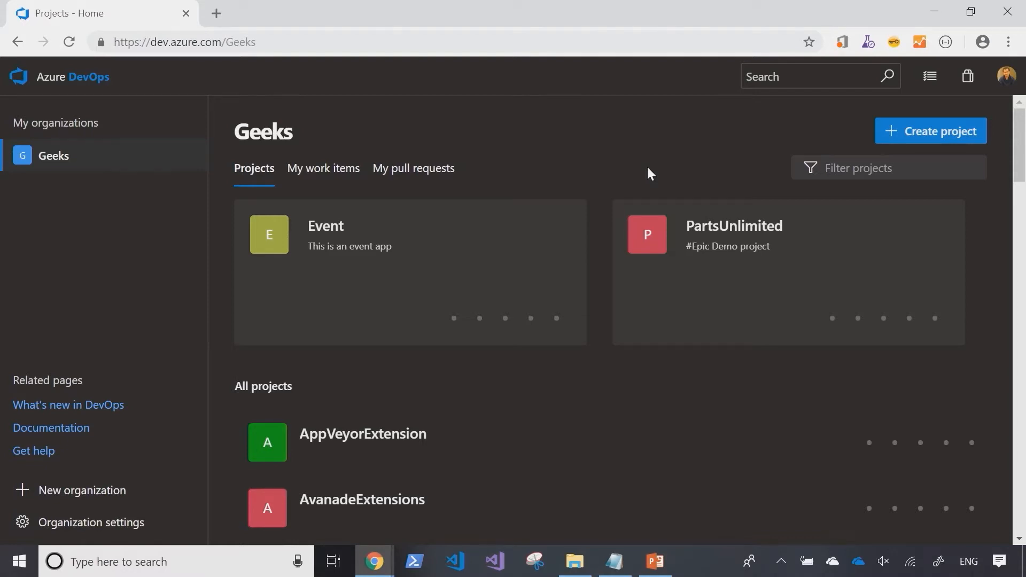
# Step: Search the organization's code for 'azure deploy' filtered to ext:json and locate the bosh-setup azuredeploy.json result
pyautogui.click(811, 76)
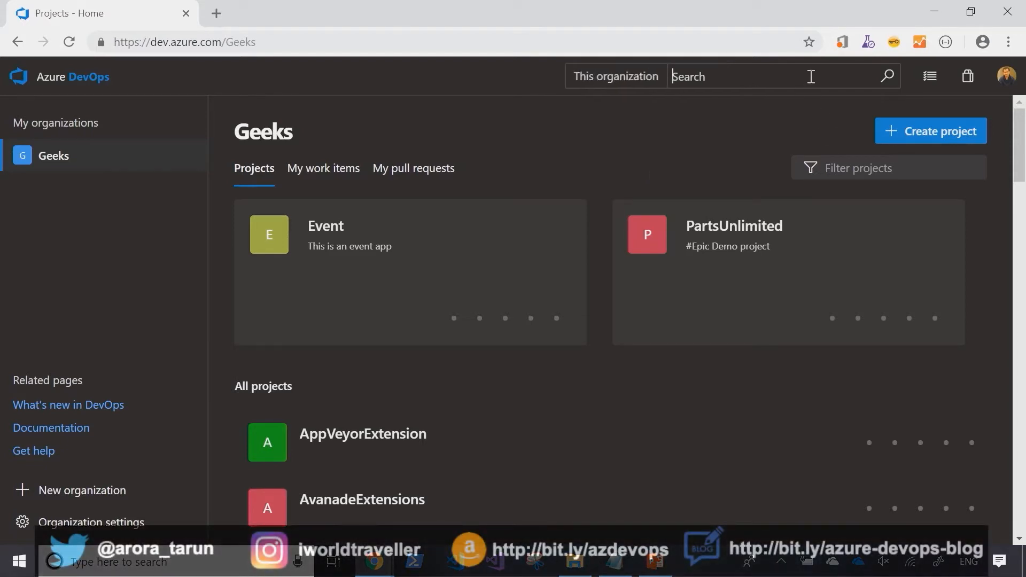
pyautogui.write('azure deploy')
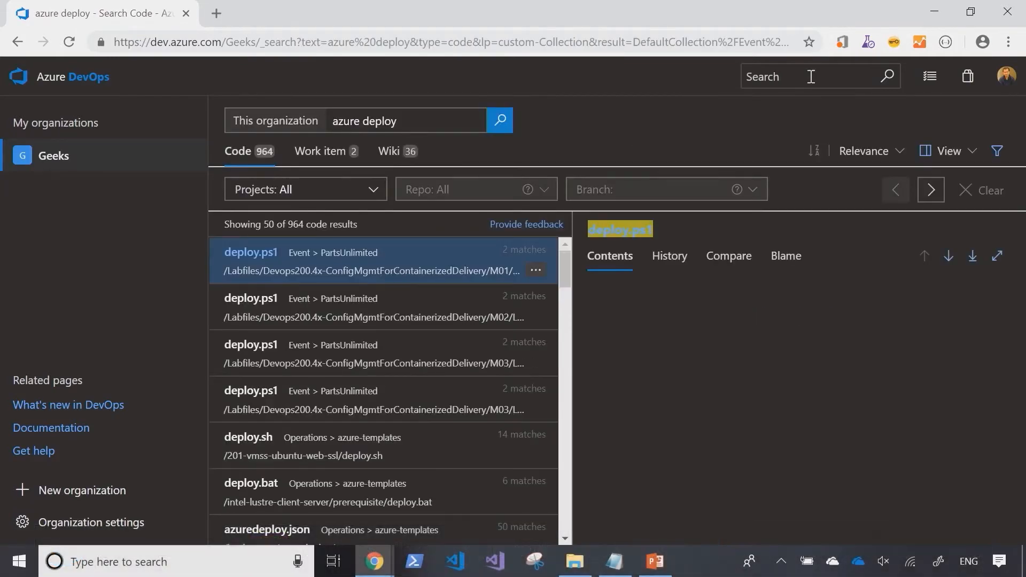
pyautogui.click(250, 252)
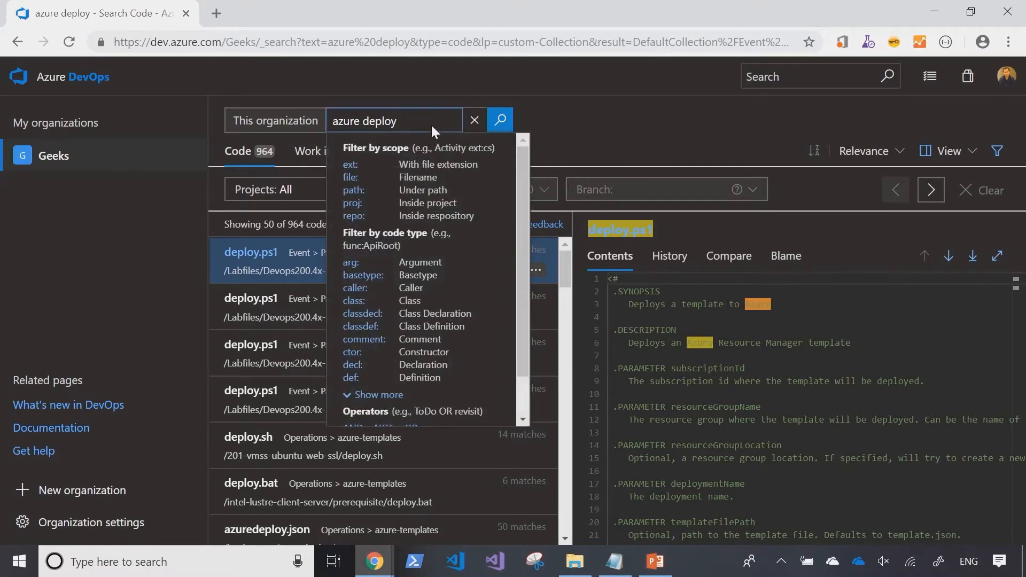
pyautogui.write('ext:json')
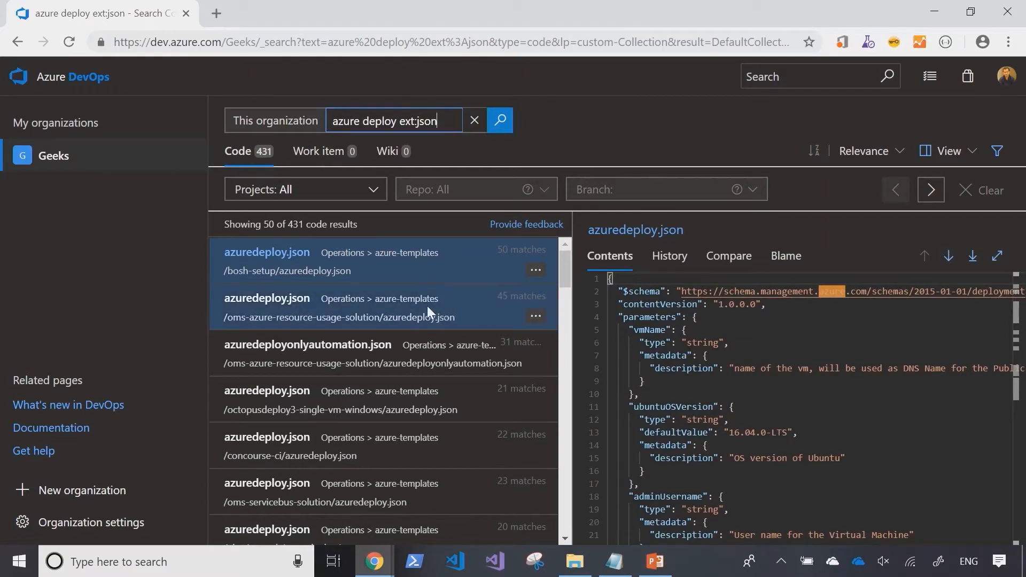
pyautogui.scroll(-3)
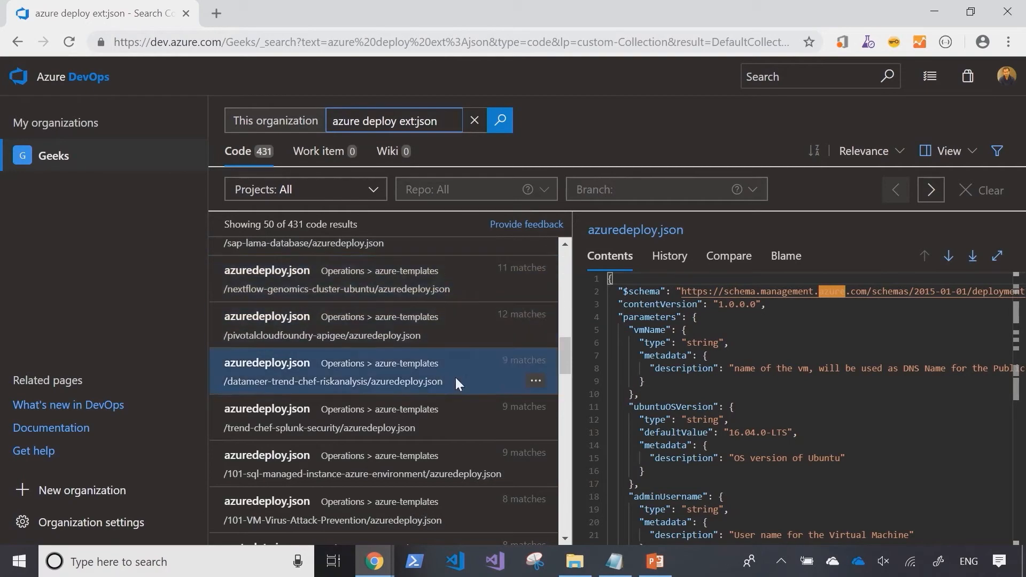
pyautogui.scroll(-3)
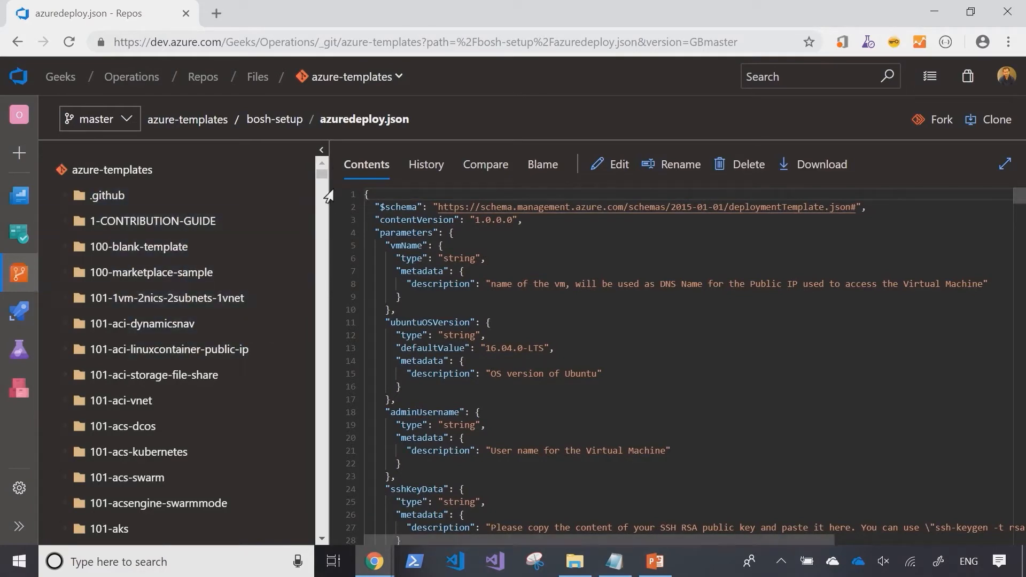
# Step: From the Operations project summary README, follow the Contribution guide link and read through it
pyautogui.click(112, 170)
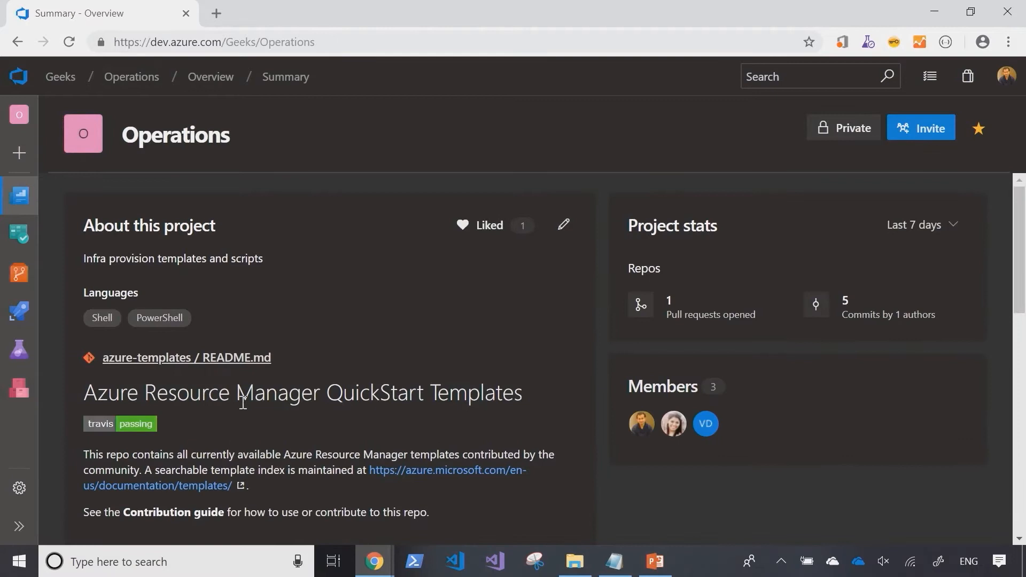
pyautogui.moveTo(603, 400)
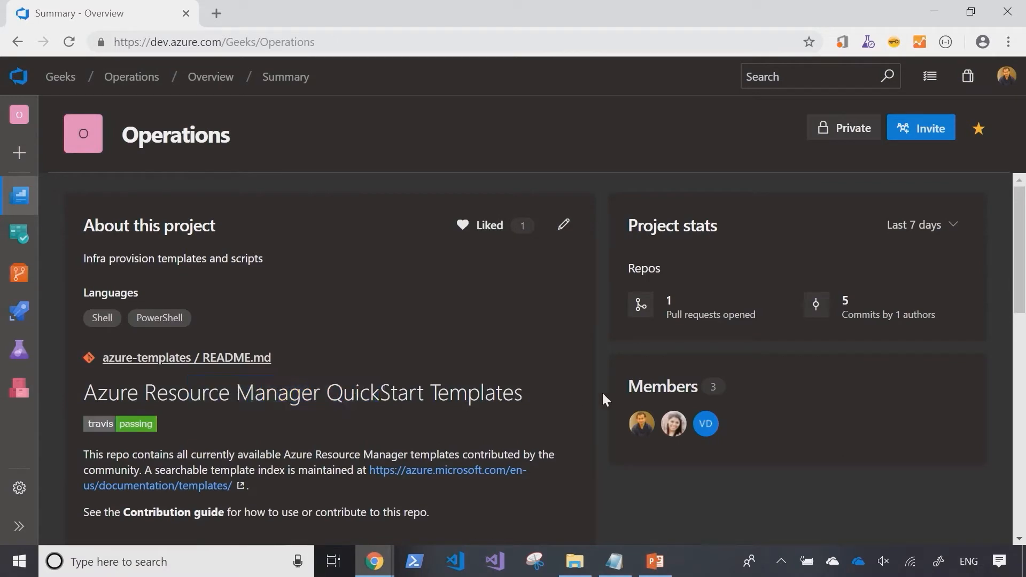
pyautogui.moveTo(620, 352)
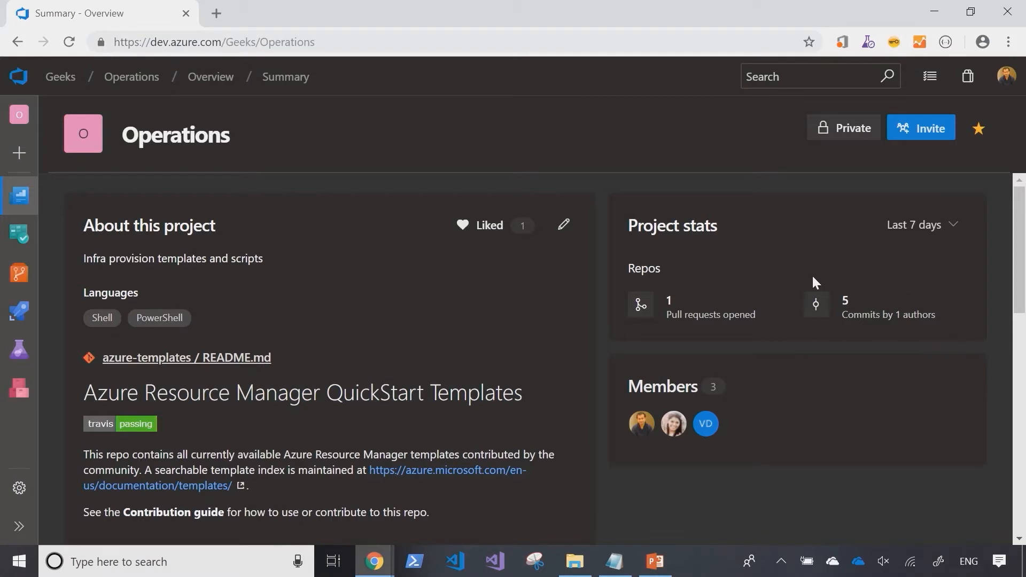
pyautogui.scroll(-3)
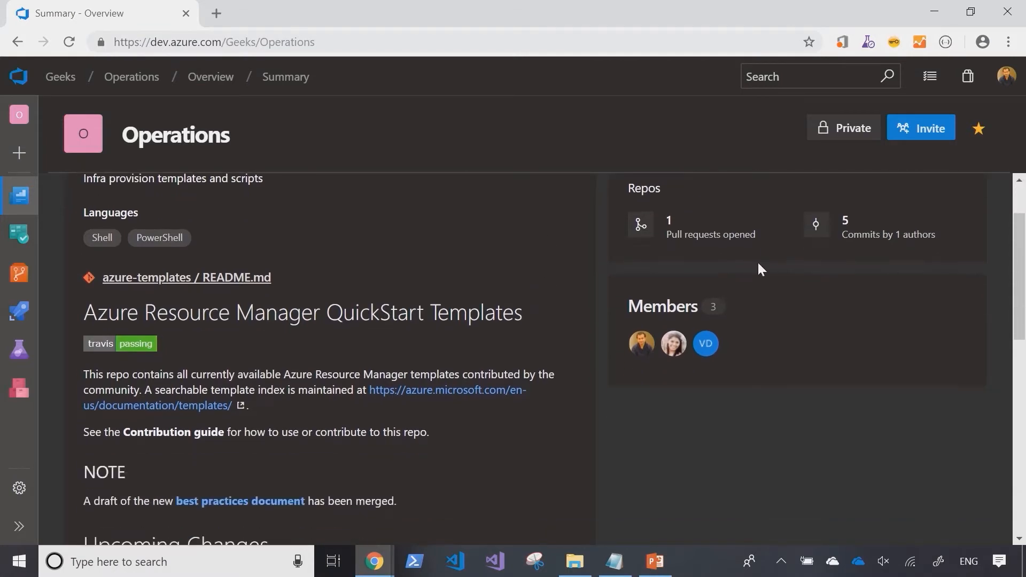
pyautogui.scroll(-3)
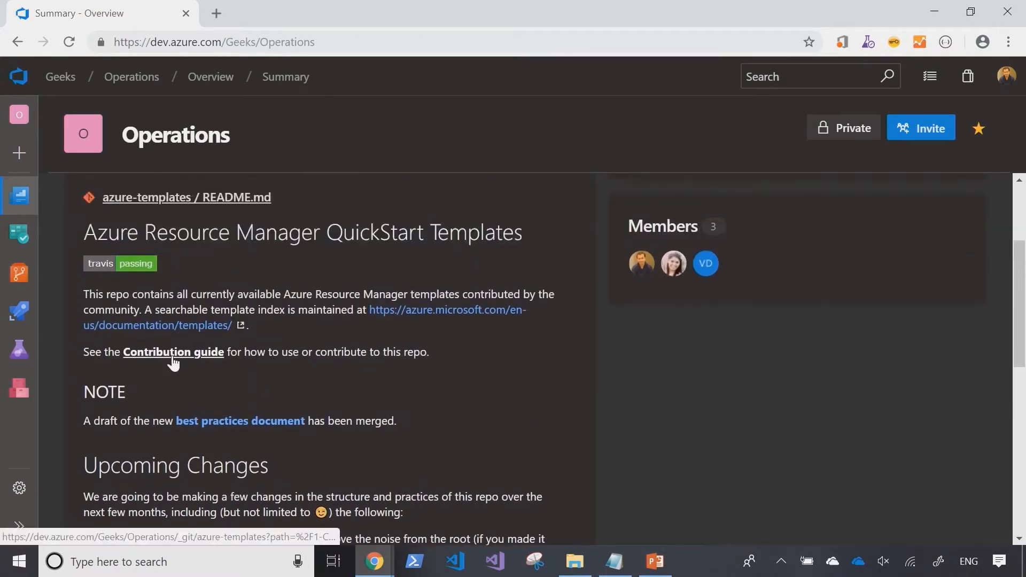
pyautogui.click(173, 351)
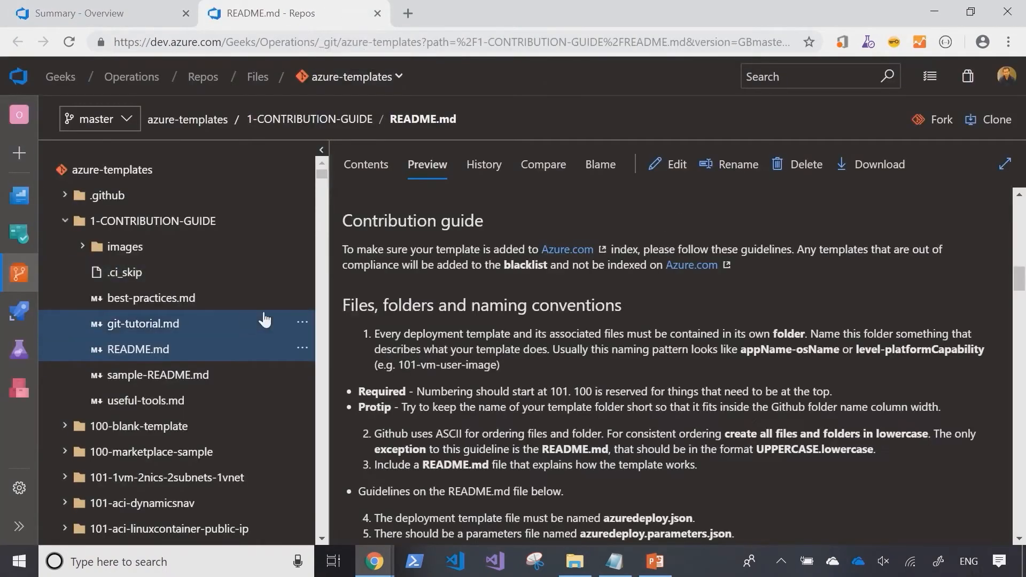
pyautogui.scroll(-3)
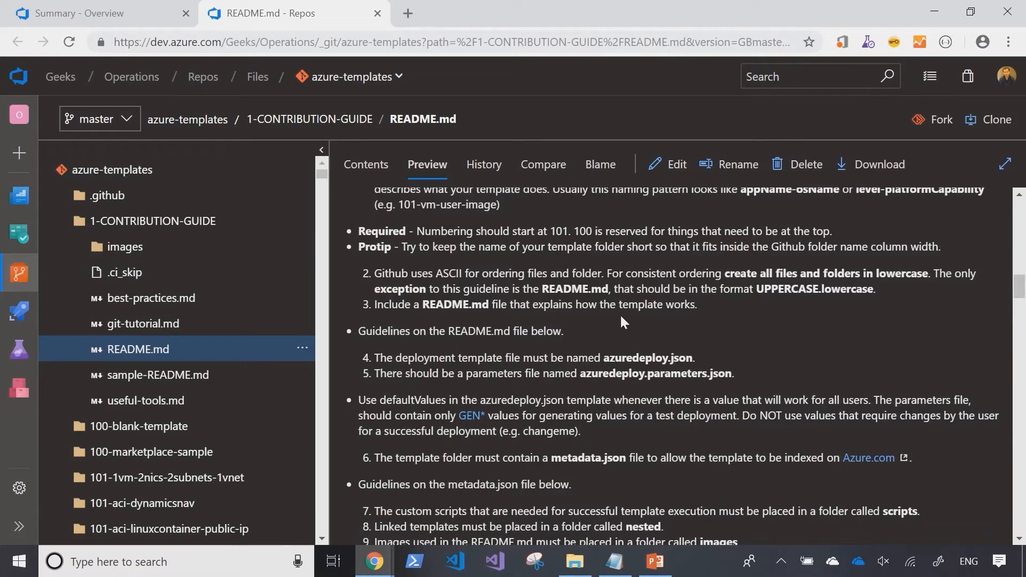
pyautogui.scroll(-3)
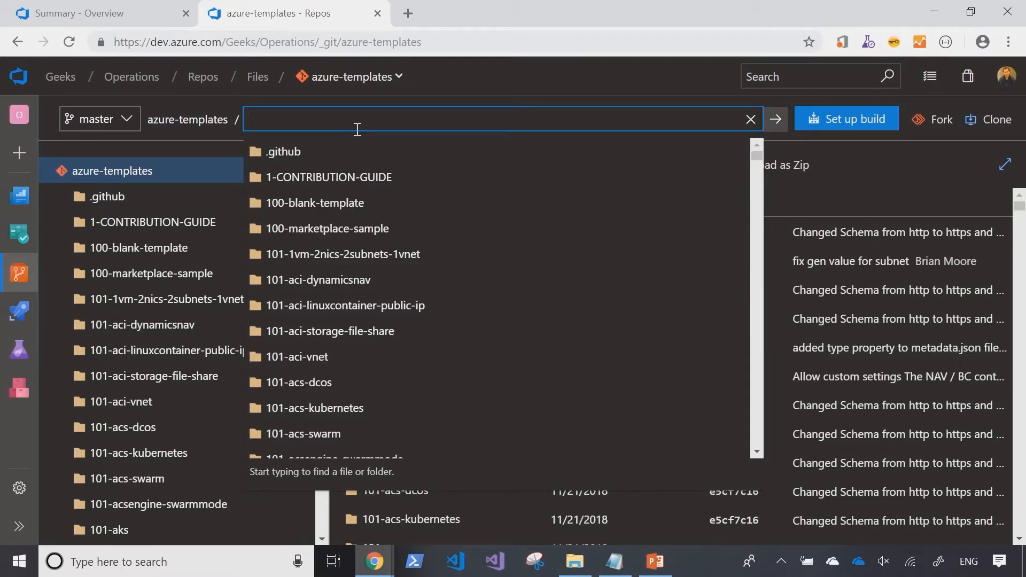
pyautogui.write('azure devops')
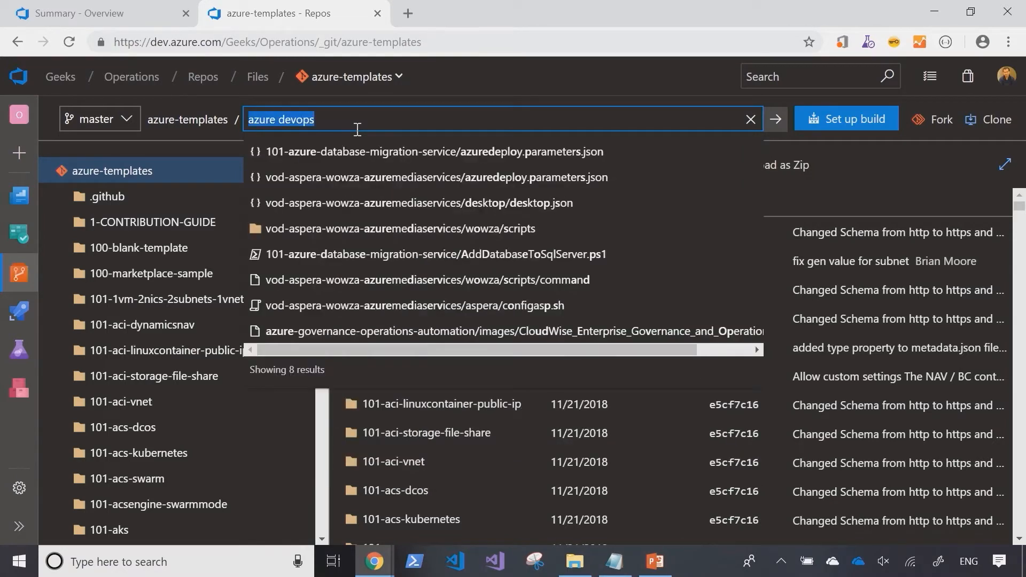
pyautogui.write('v')
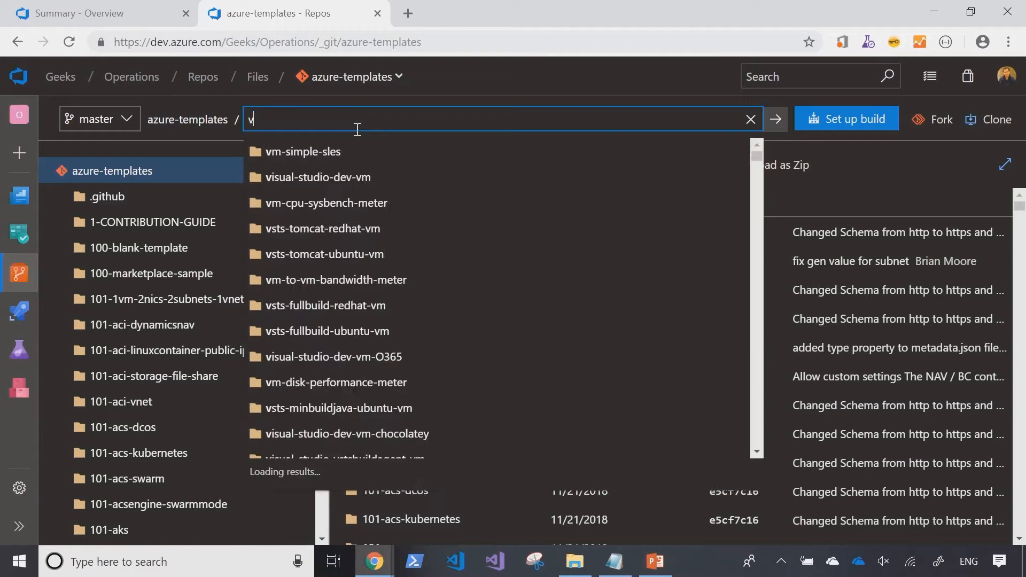
pyautogui.write('sts')
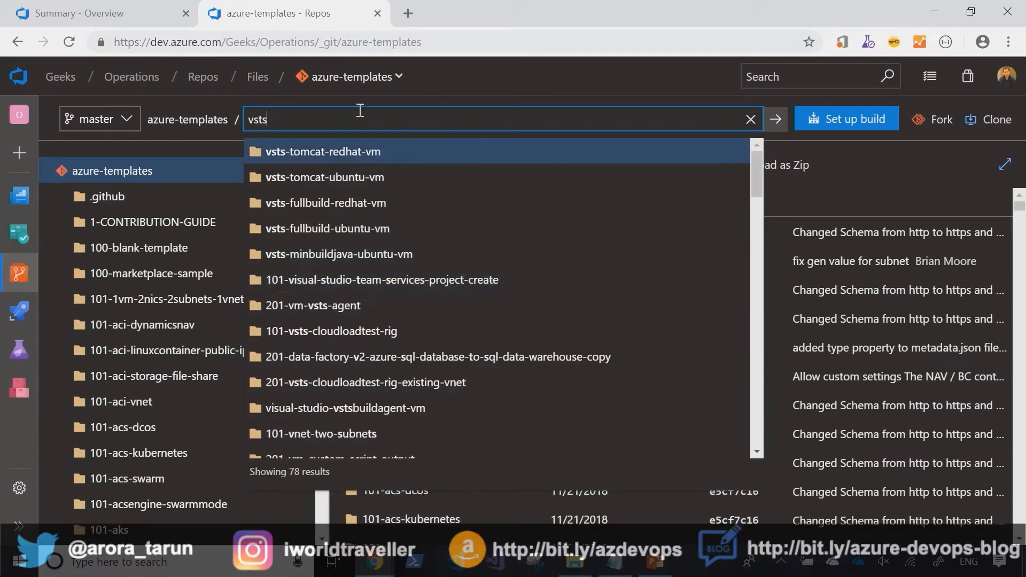
pyautogui.click(750, 119)
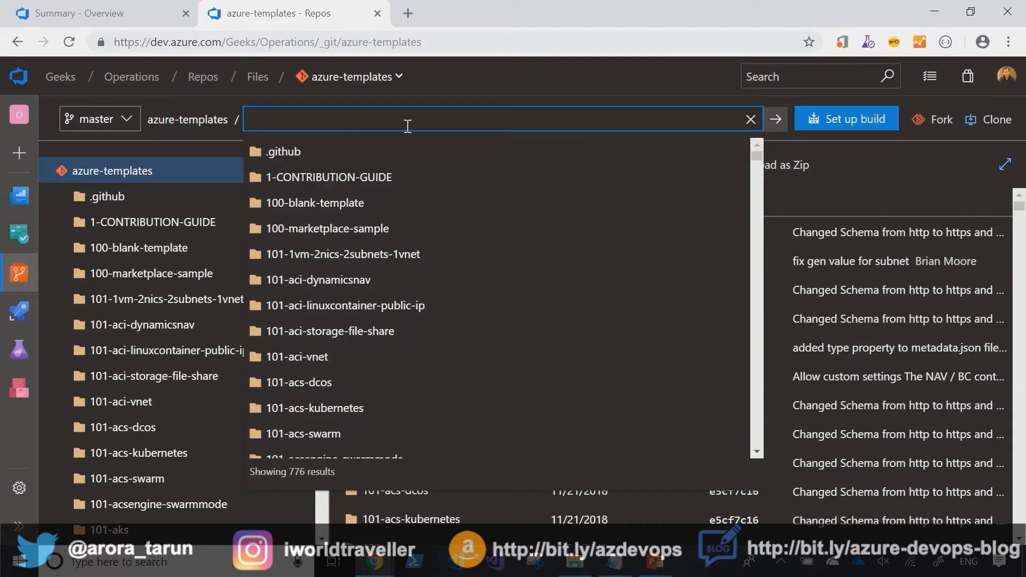
pyautogui.click(686, 90)
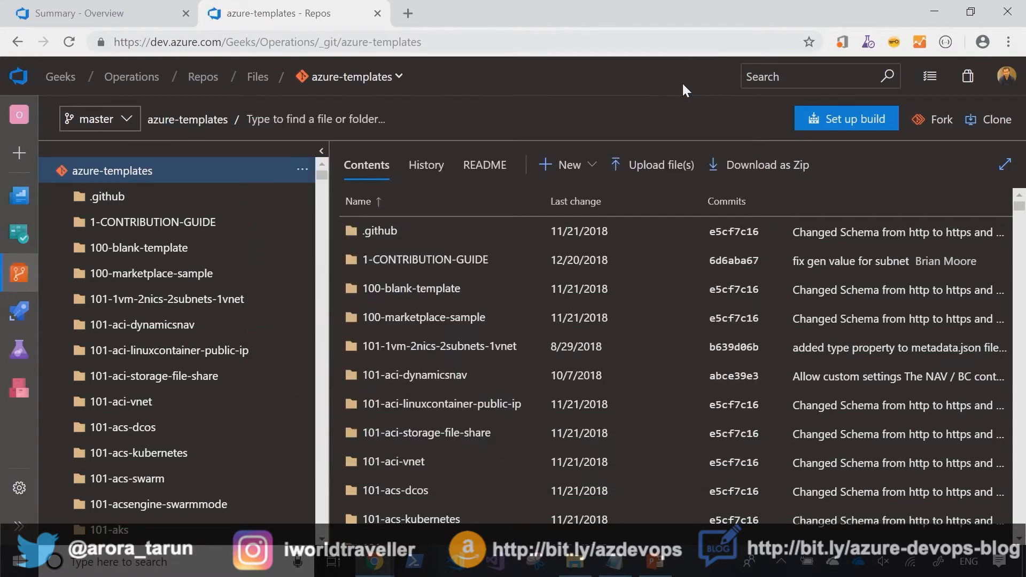
pyautogui.moveTo(683, 91)
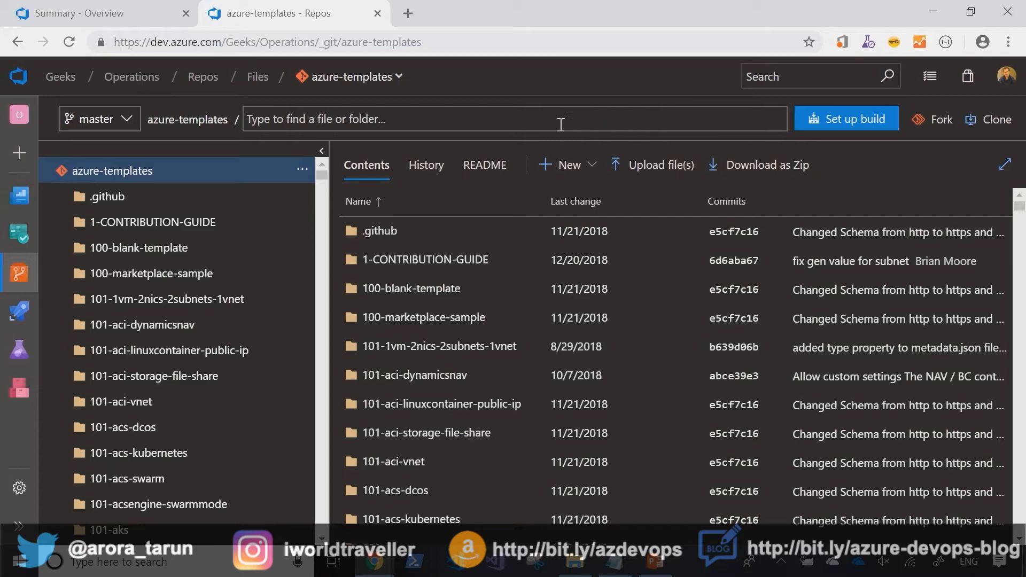
pyautogui.moveTo(433, 107)
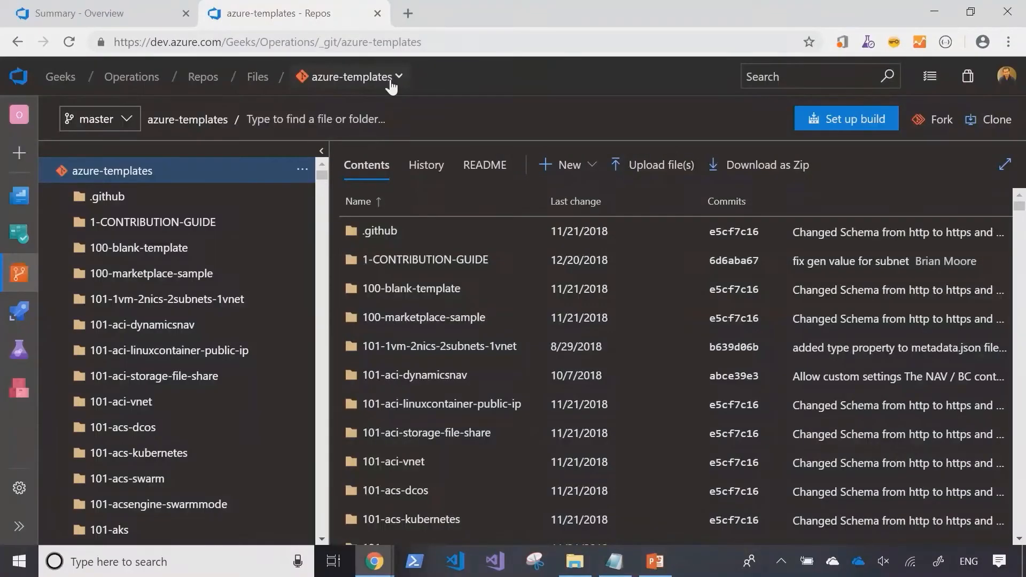
pyautogui.moveTo(910, 144)
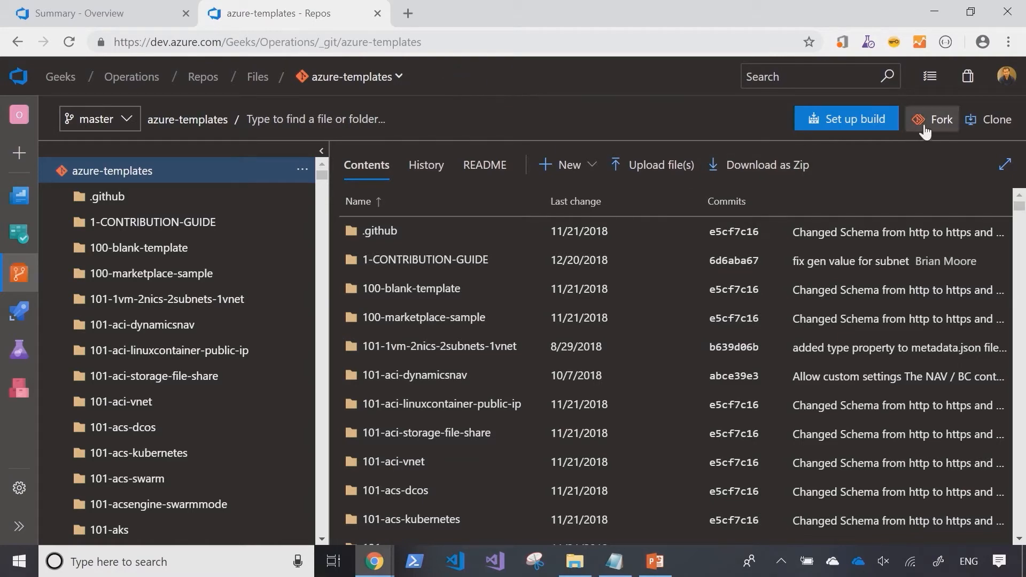
# Step: Fork azure-templates as azure-templates.tarun.arora10 into PartsUnlimited with only the default branch
pyautogui.click(938, 119)
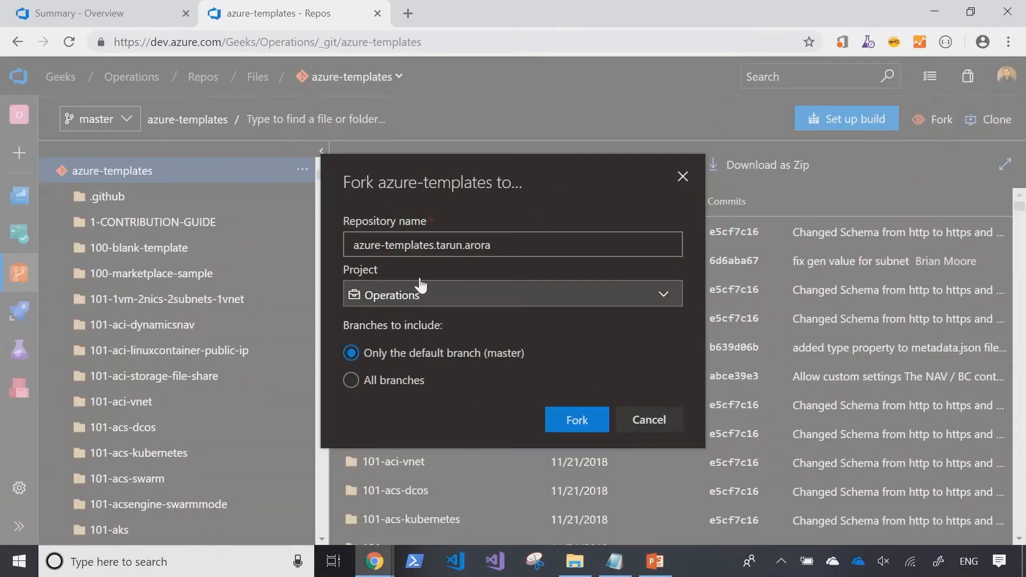
pyautogui.click(512, 244)
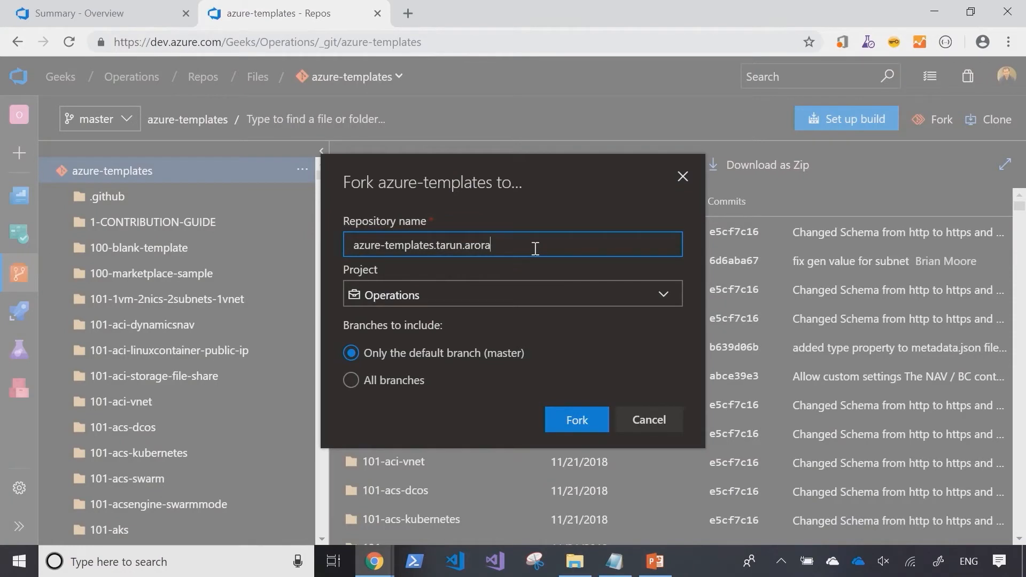
pyautogui.write('10')
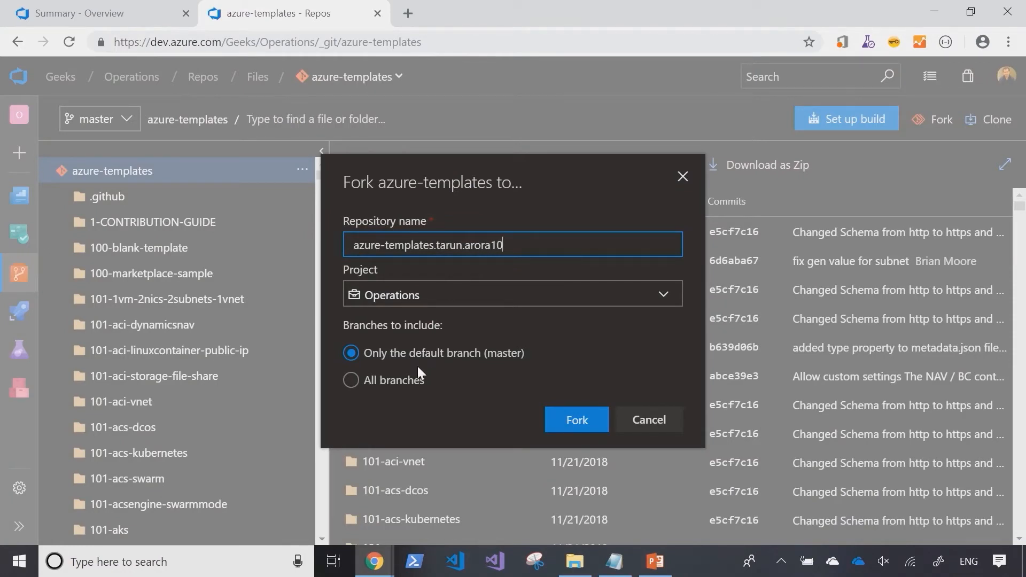
pyautogui.moveTo(502, 300)
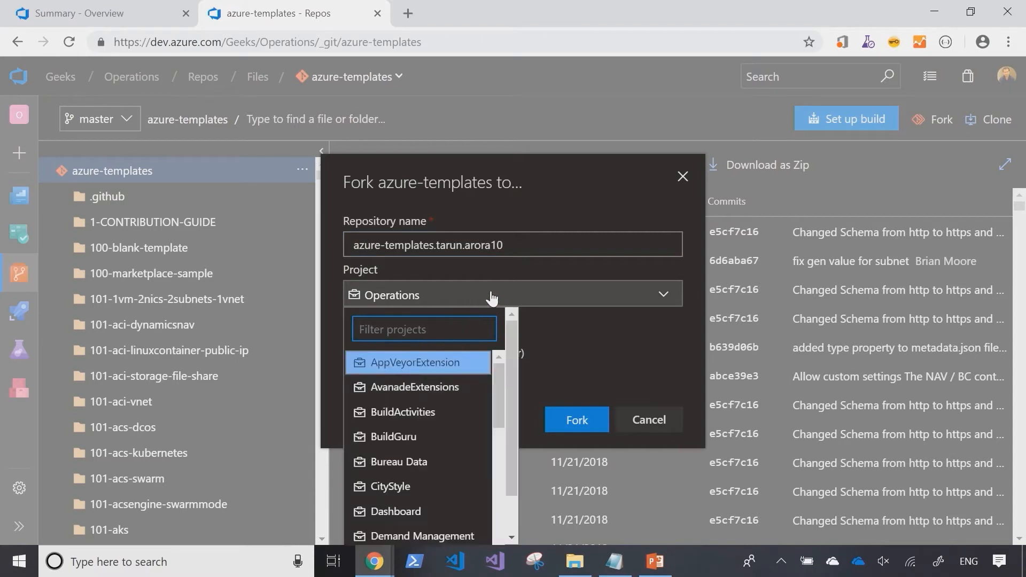
pyautogui.write('par')
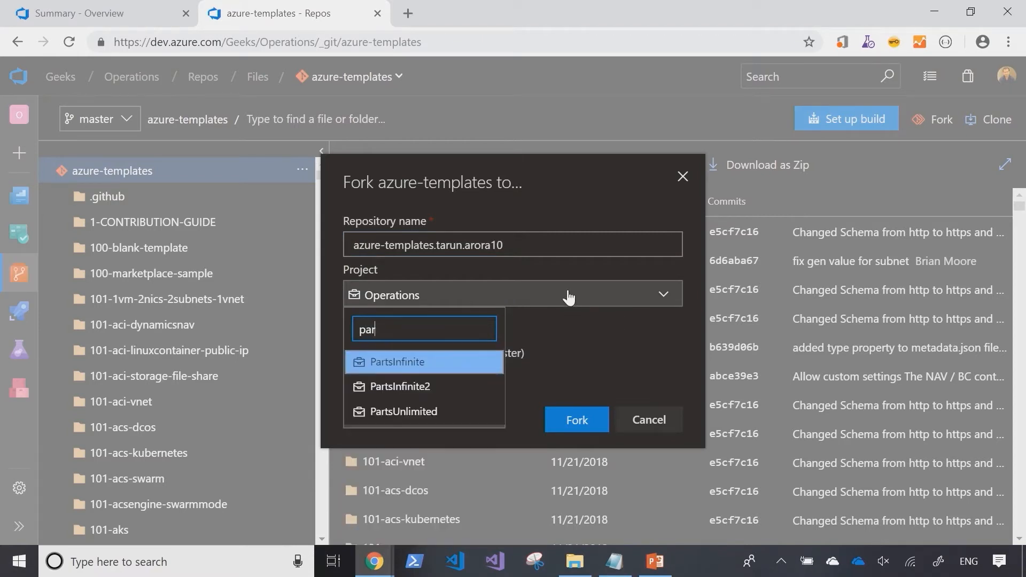
pyautogui.click(403, 410)
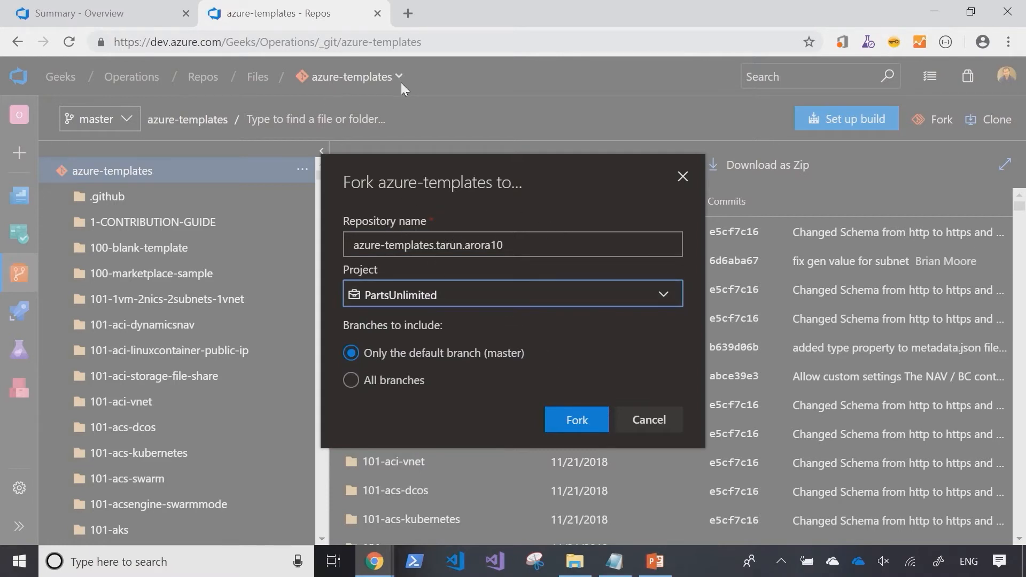
pyautogui.moveTo(330, 172)
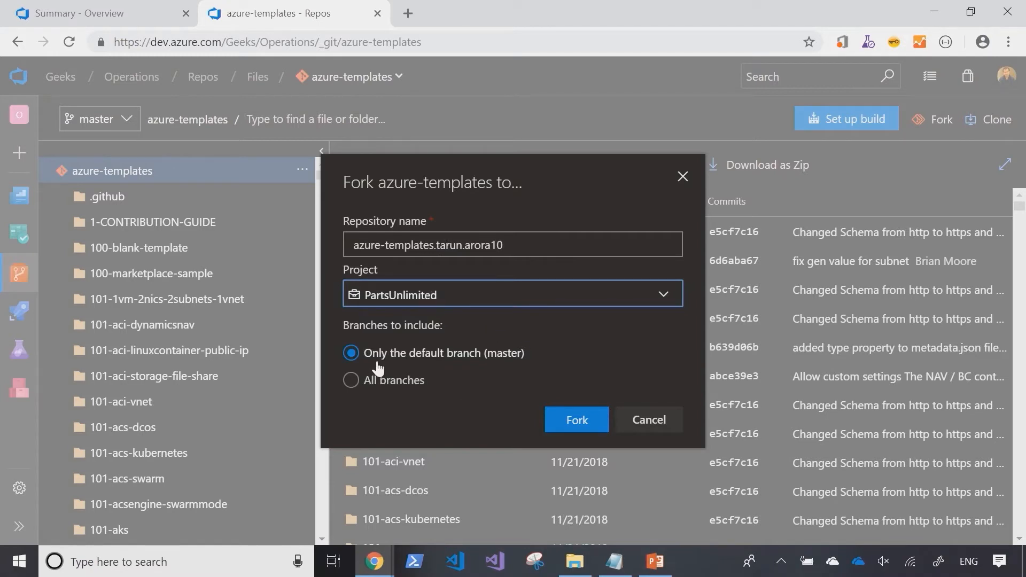
pyautogui.moveTo(577, 419)
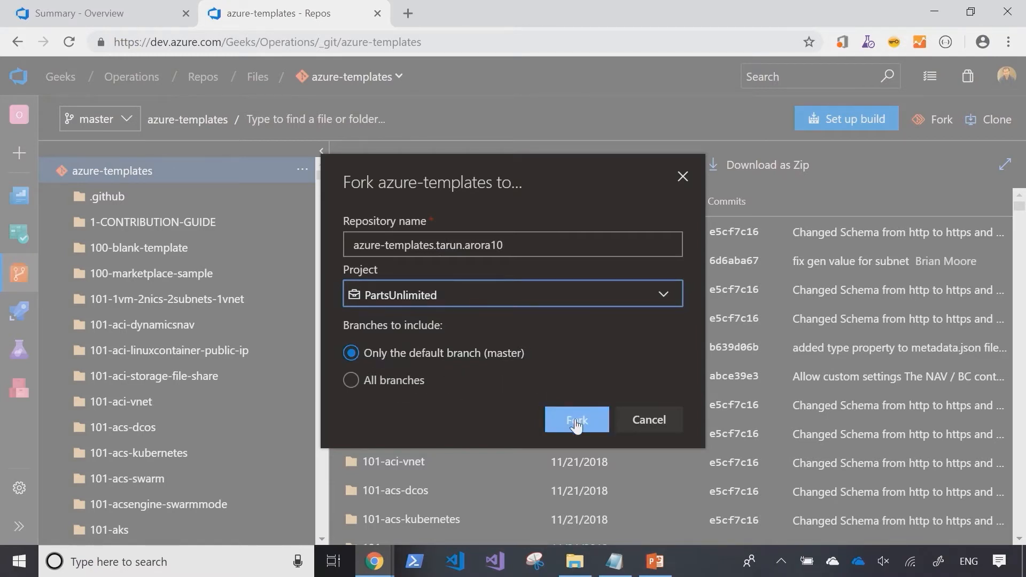
pyautogui.click(577, 419)
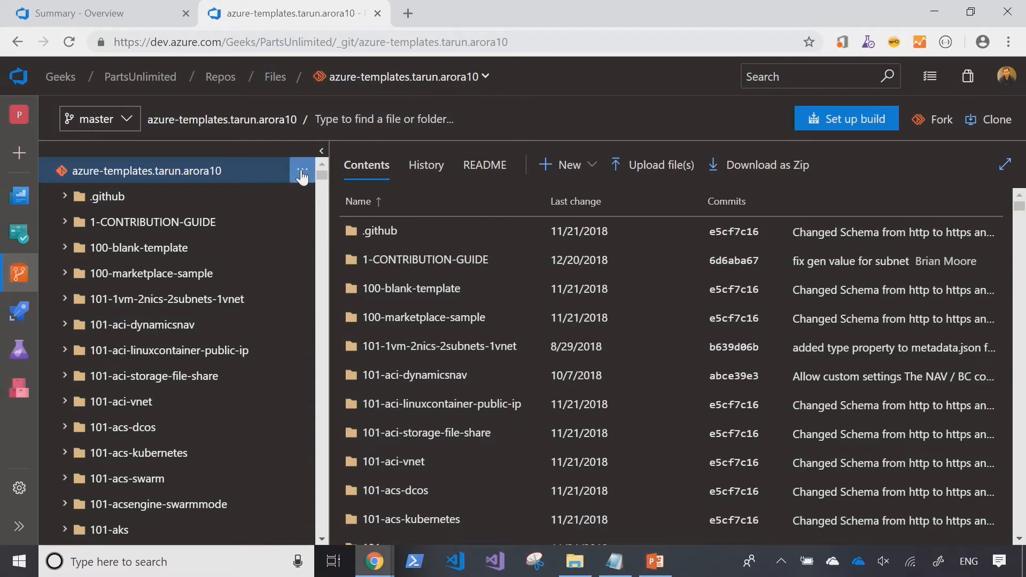
# Step: Create folder azure-devops-create-team-project containing a new azuredeploy.json file in the fork's root
pyautogui.click(301, 170)
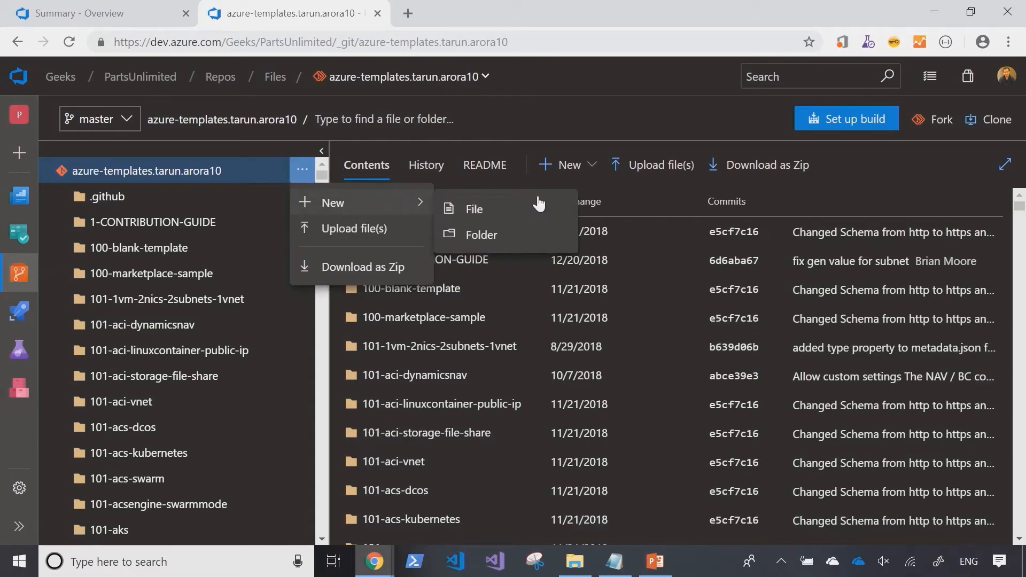
pyautogui.click(482, 234)
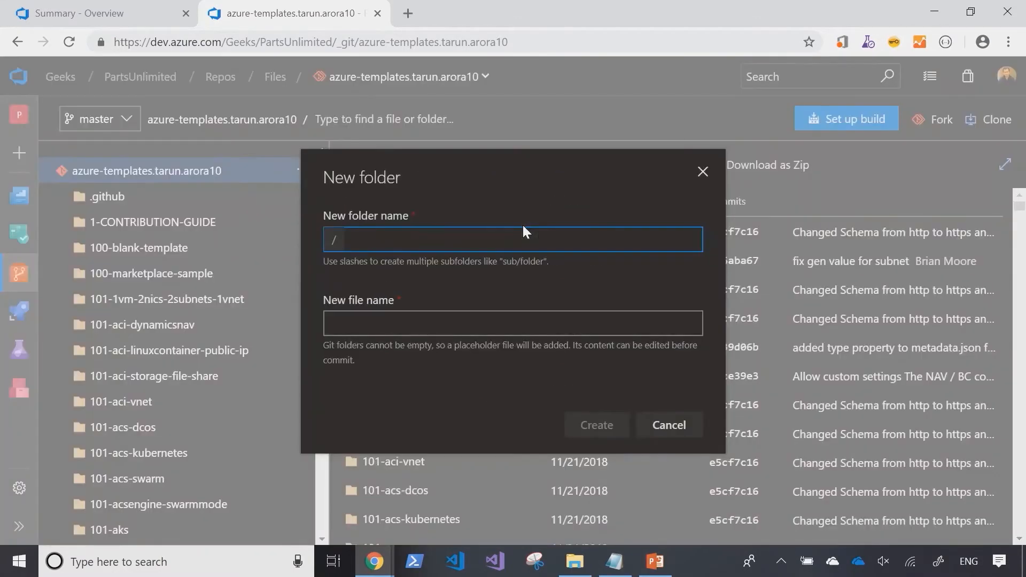
pyautogui.write('azure-dev')
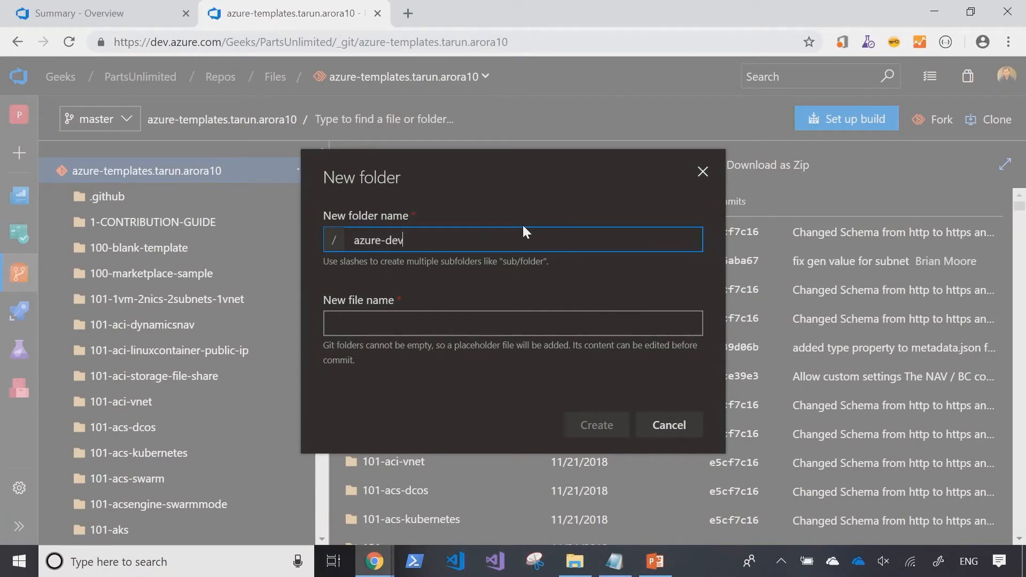
pyautogui.write('ops-')
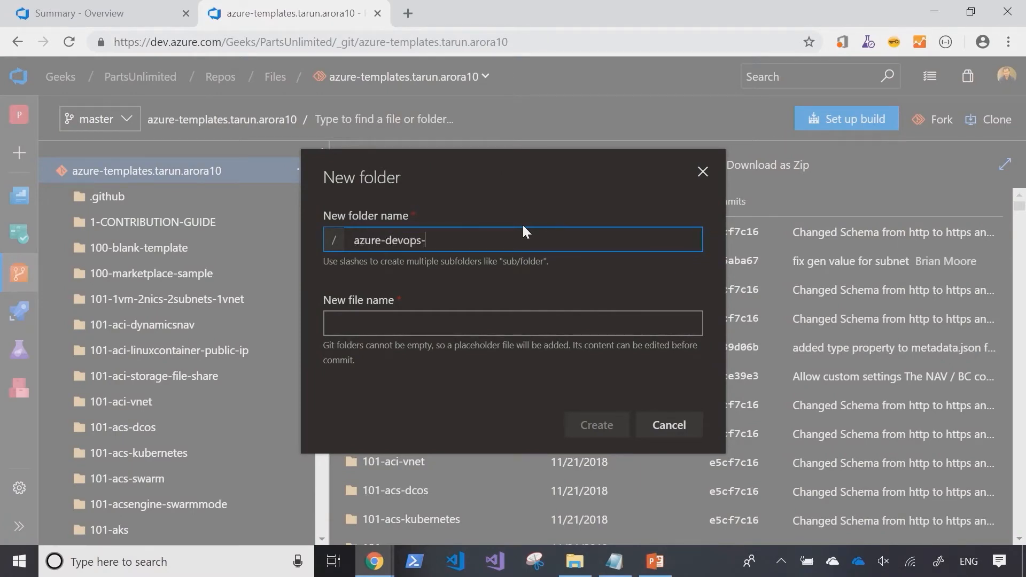
pyautogui.write('create-team-project')
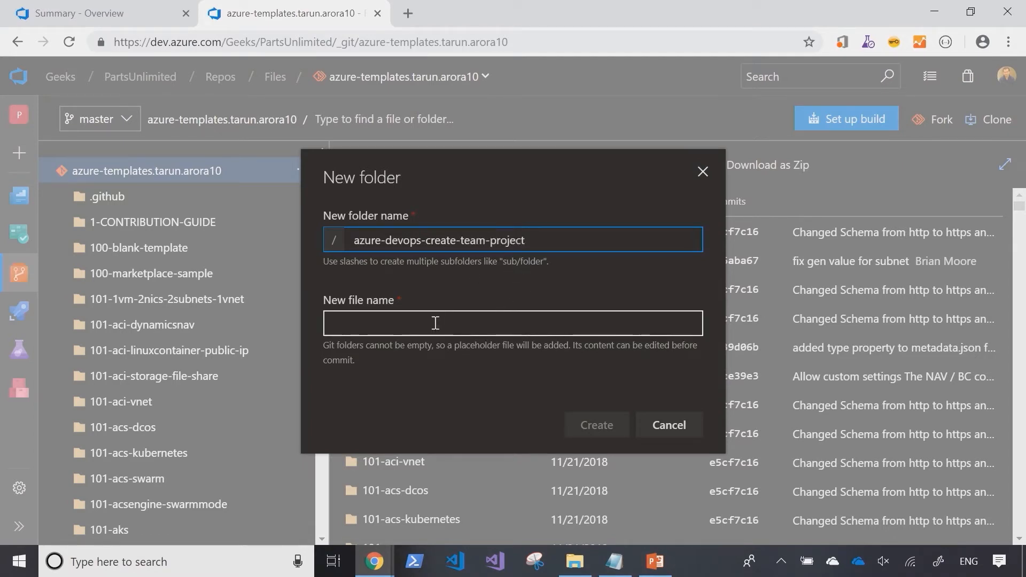
pyautogui.write('azuredeploy.json')
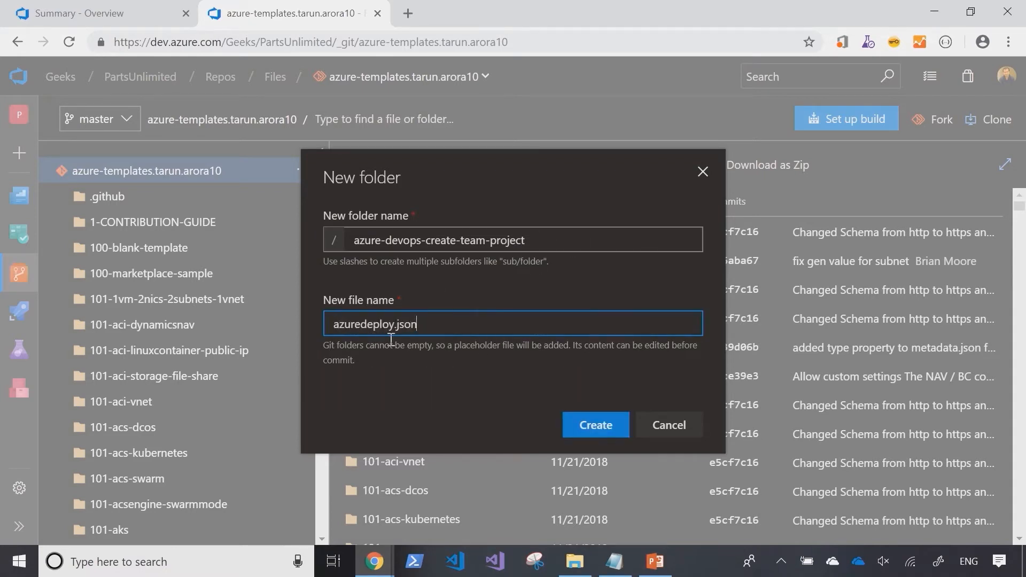
pyautogui.click(594, 424)
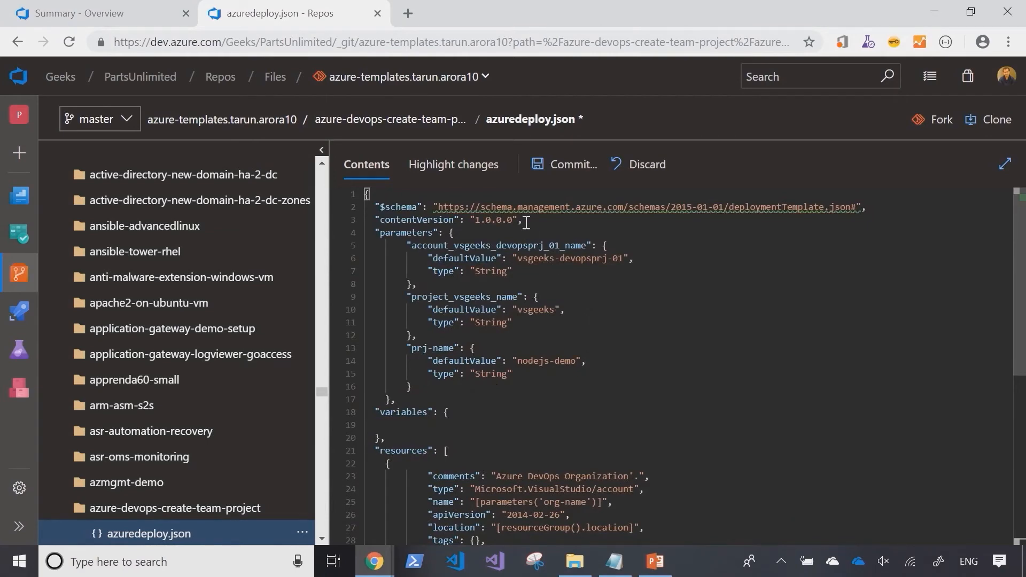
# Step: Commit azuredeploy.json to master with the default comment
pyautogui.click(568, 165)
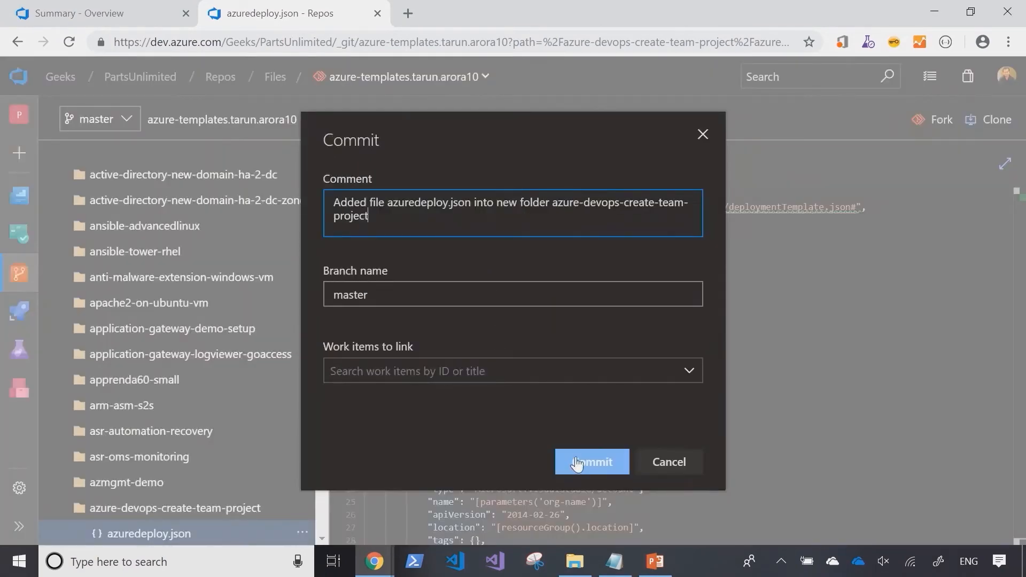
pyautogui.click(590, 462)
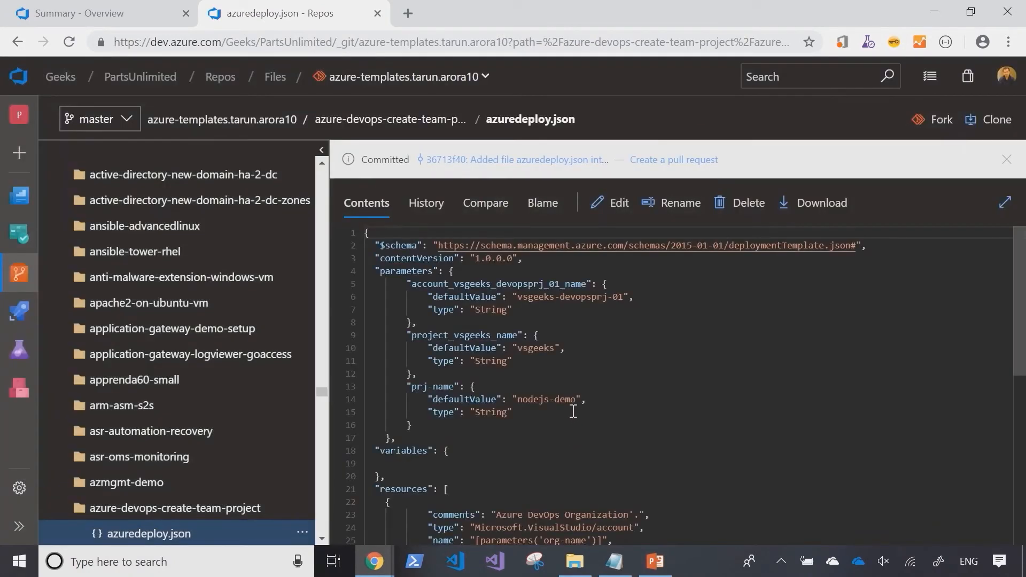
pyautogui.moveTo(608, 357)
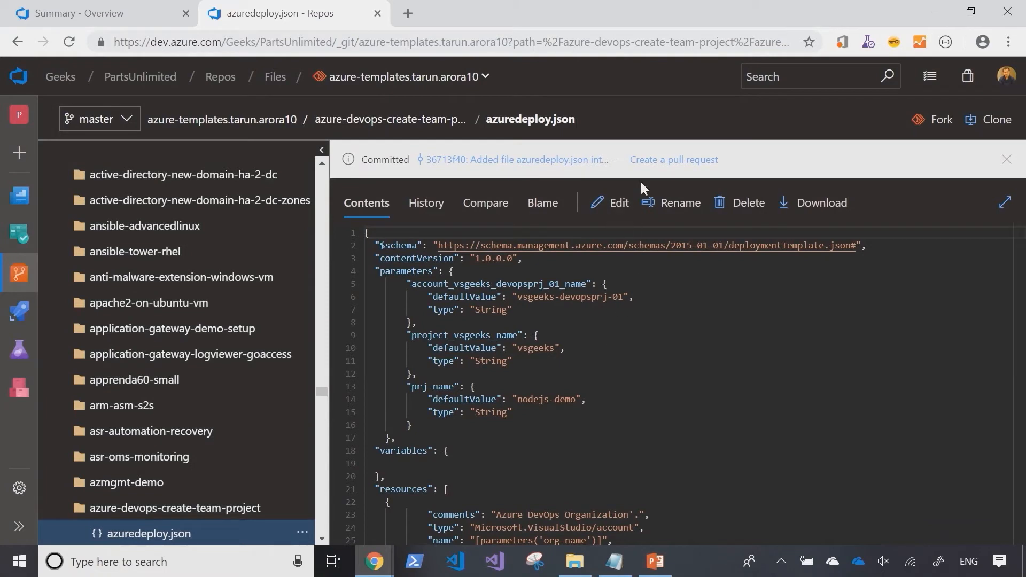
pyautogui.moveTo(673, 159)
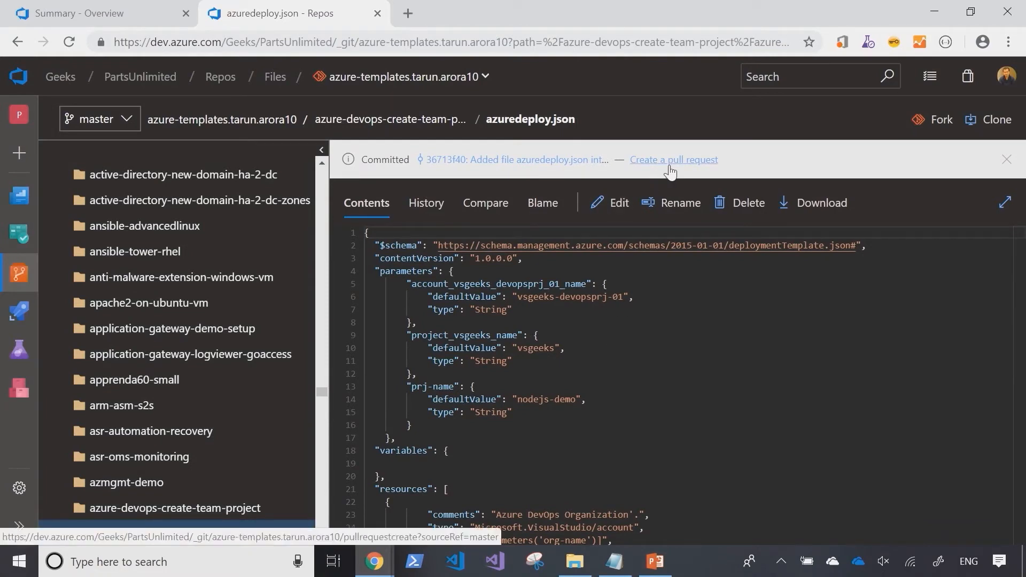
# Step: Start a pull request from the commit and describe it: '# Goal - Create team projects and Azure DevOps organizations programly.'
pyautogui.click(673, 159)
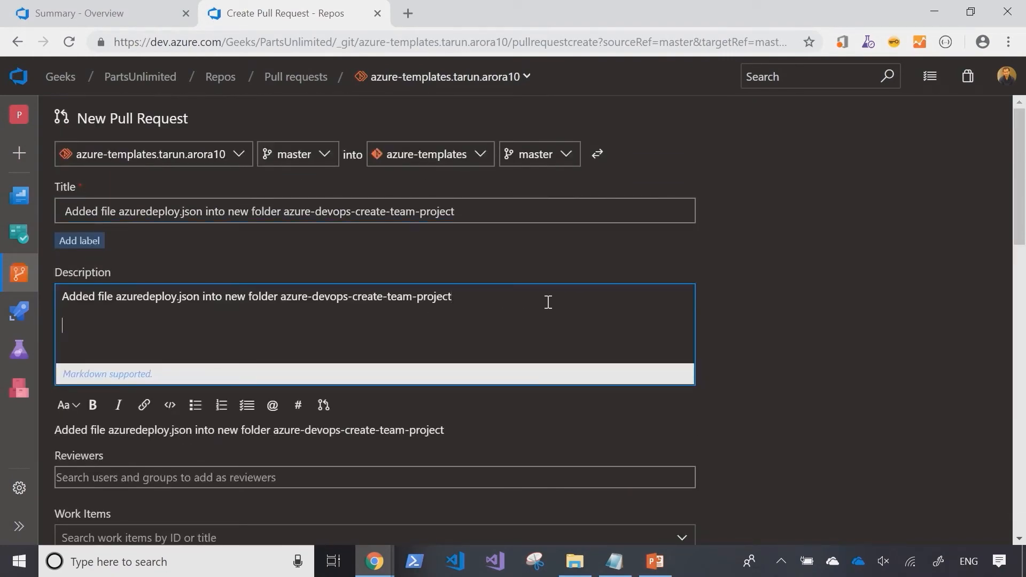
pyautogui.write('Goal')
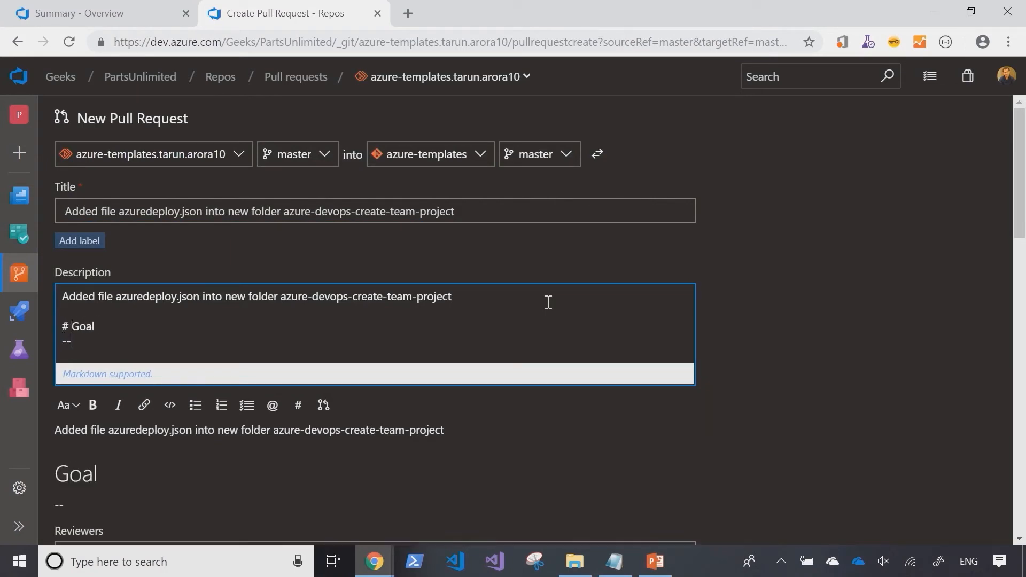
pyautogui.write('-')
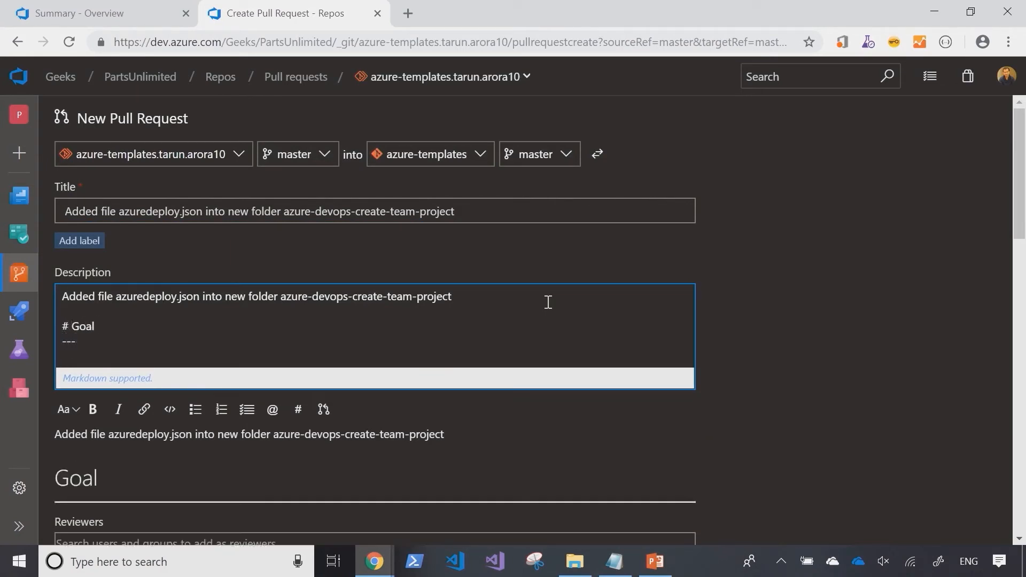
pyautogui.write('Create team pro')
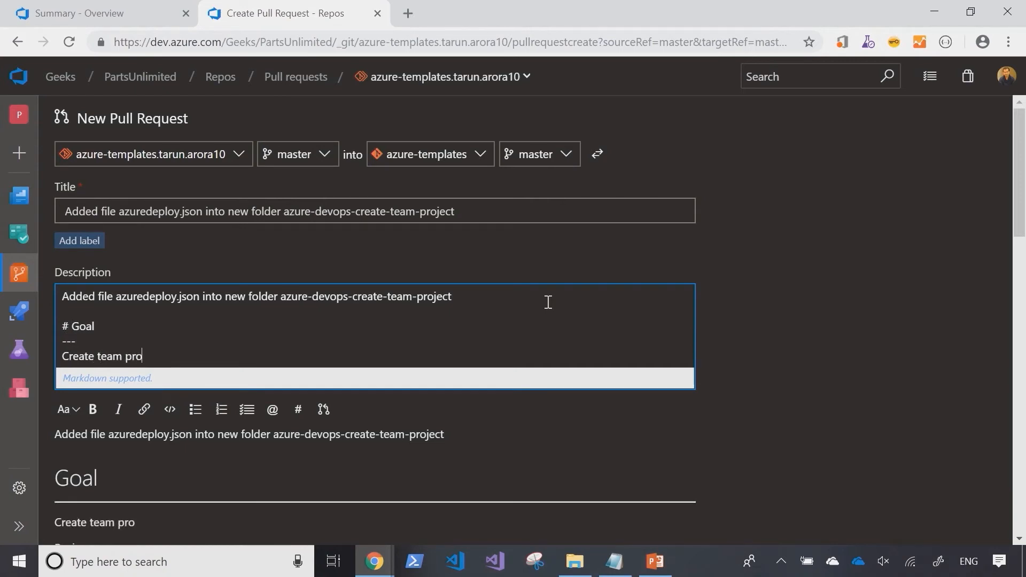
pyautogui.write('jects and Azure')
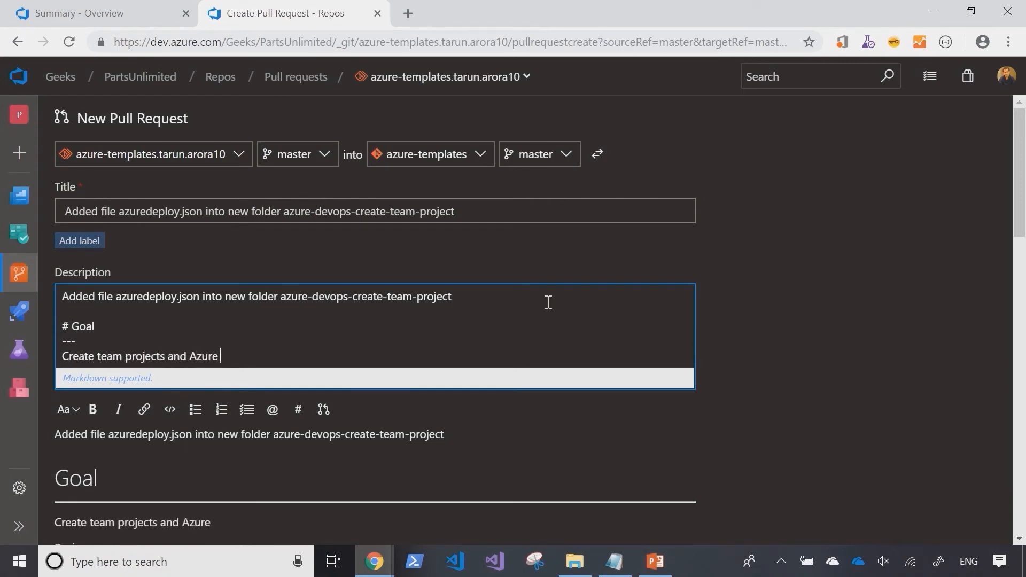
pyautogui.write('Dev')
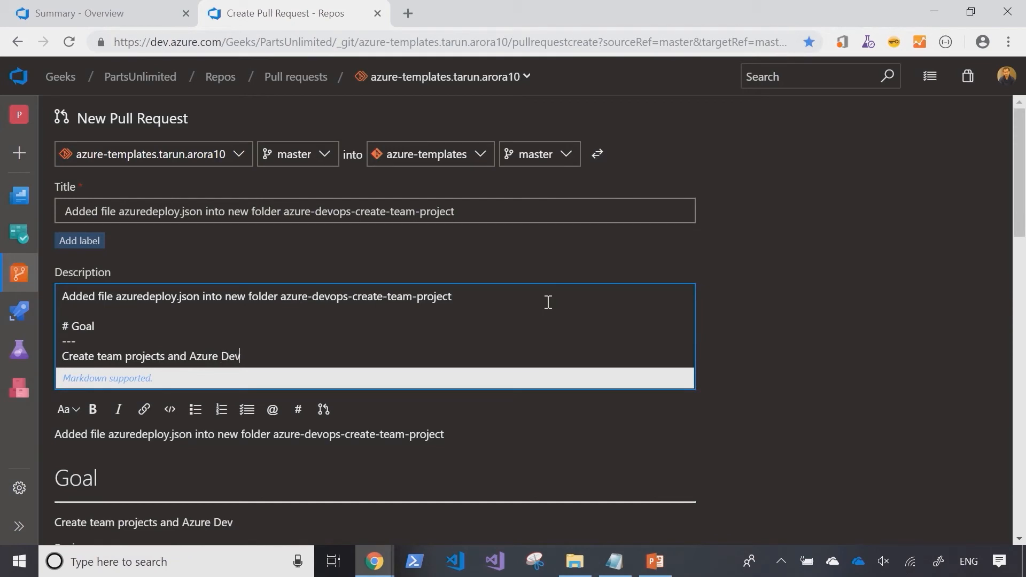
pyautogui.write('Ops organ')
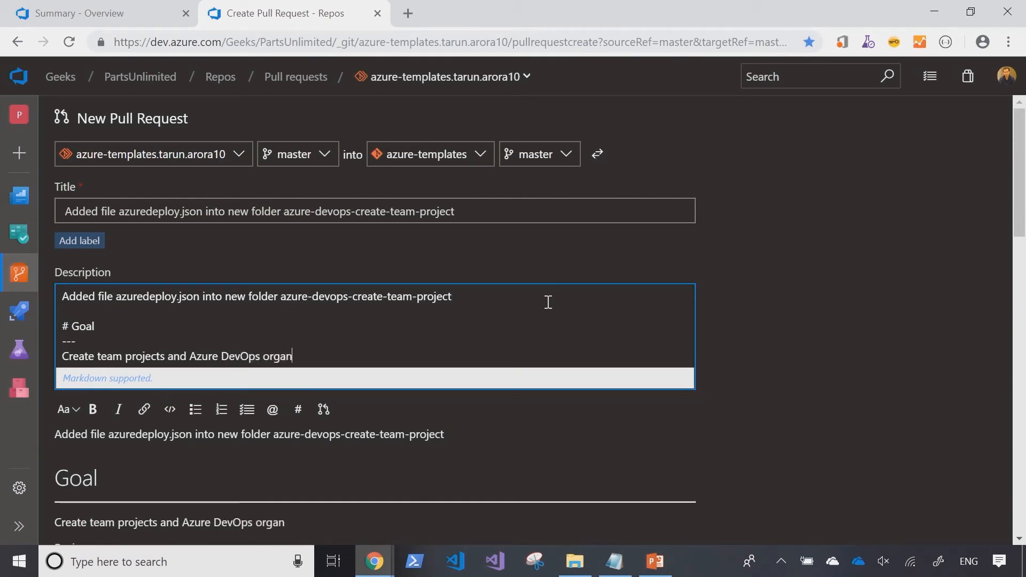
pyautogui.write('izations programmatica')
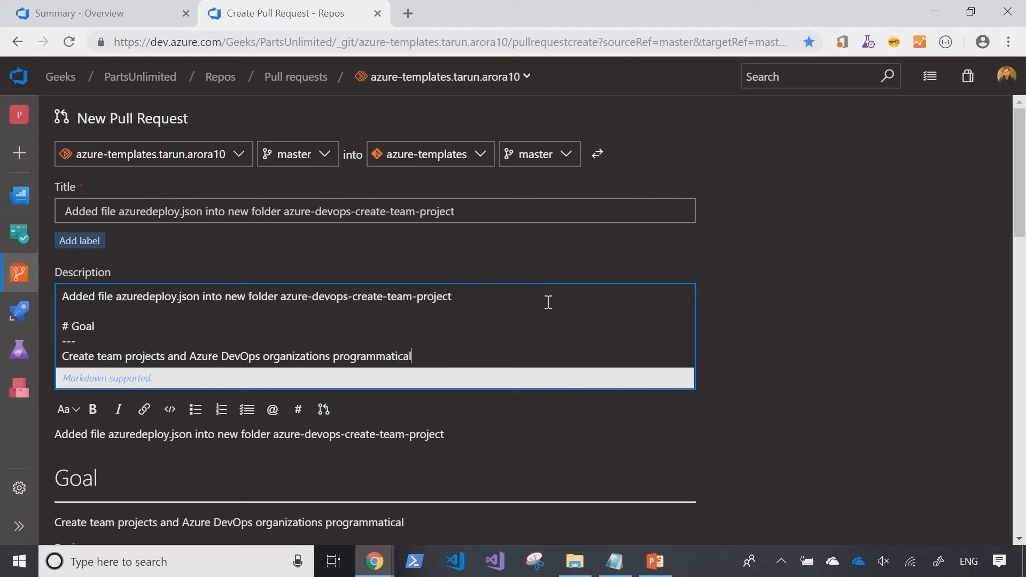
pyautogui.write('ly.')
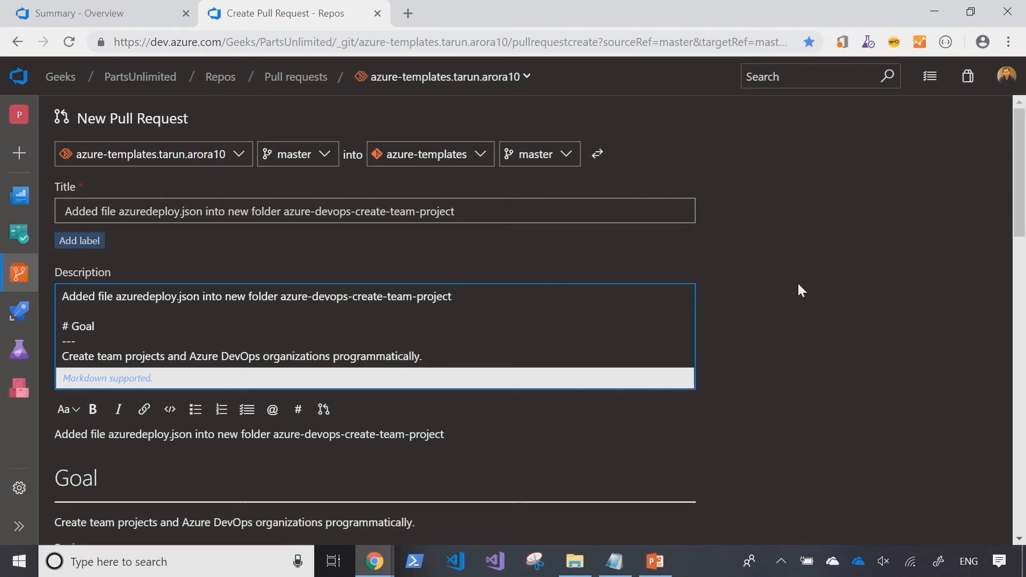
pyautogui.scroll(-3)
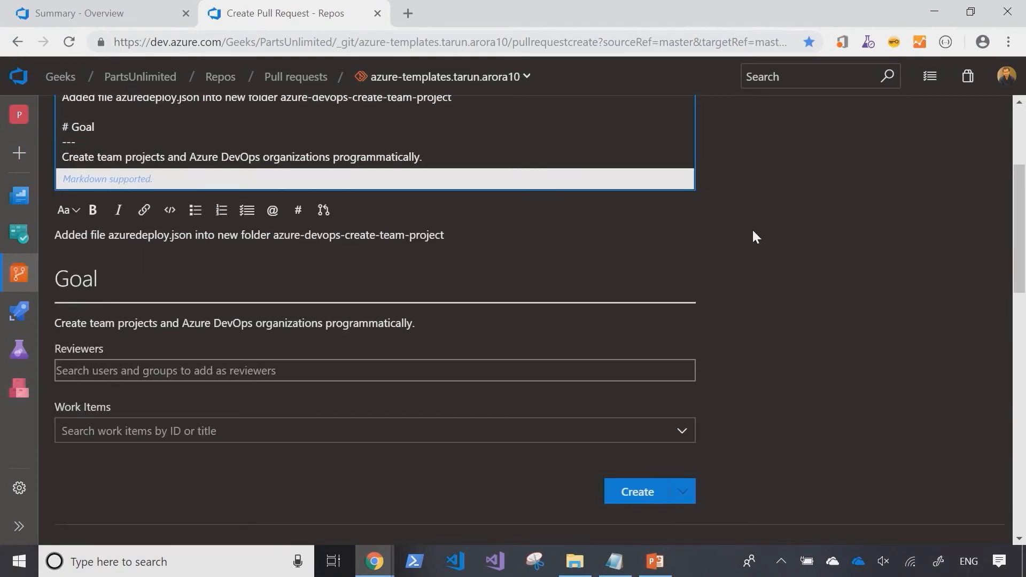
# Step: Create the pull request, making it active pull request 20 in azure-templates
pyautogui.click(637, 491)
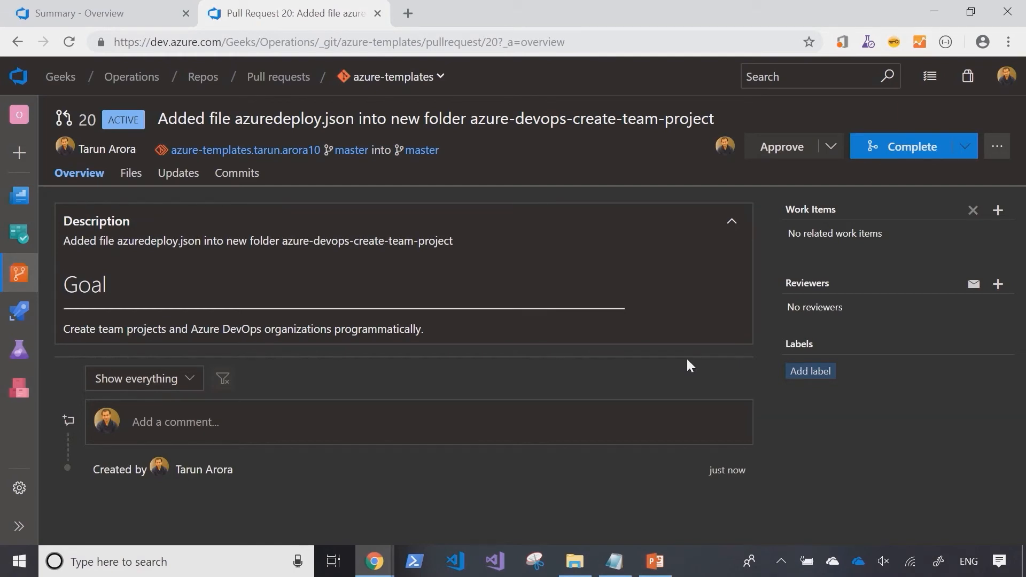
pyautogui.moveTo(681, 359)
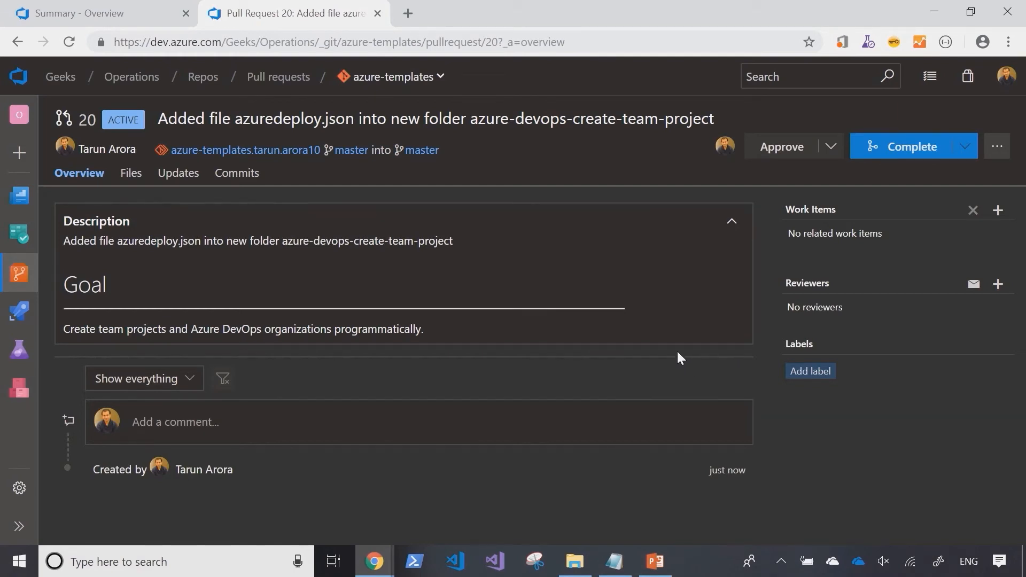
pyautogui.moveTo(571, 364)
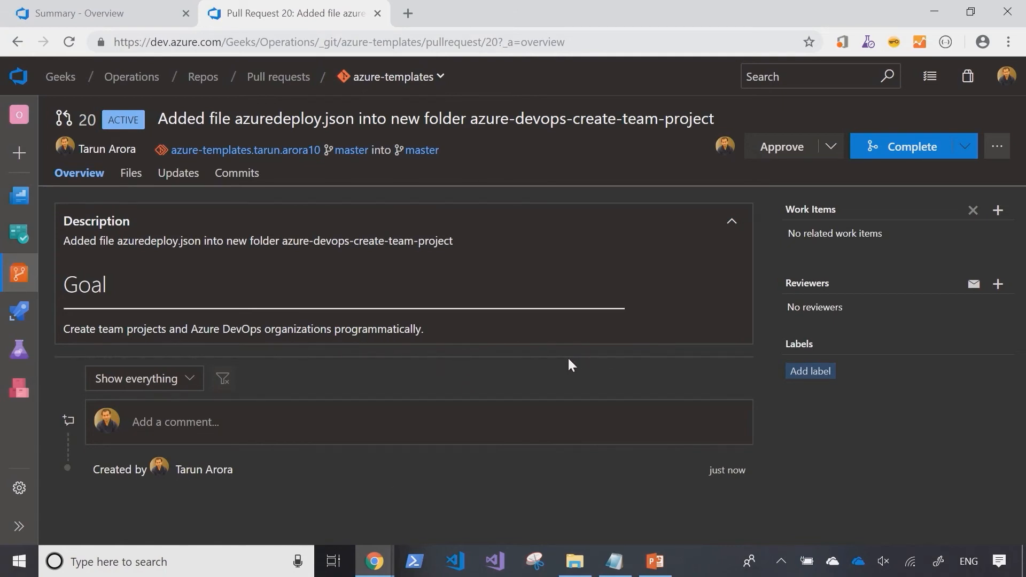
pyautogui.moveTo(600, 293)
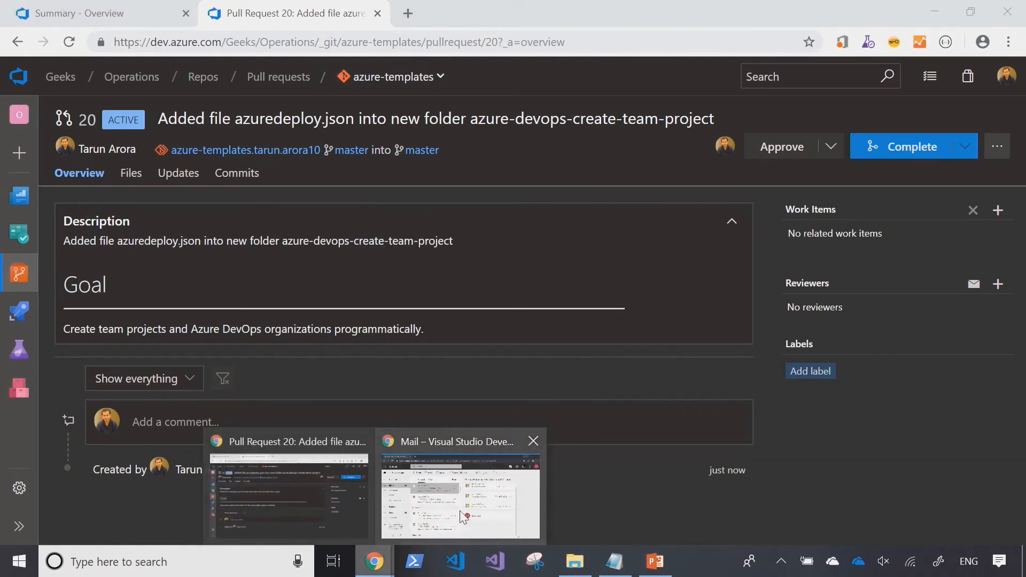
pyautogui.click(459, 497)
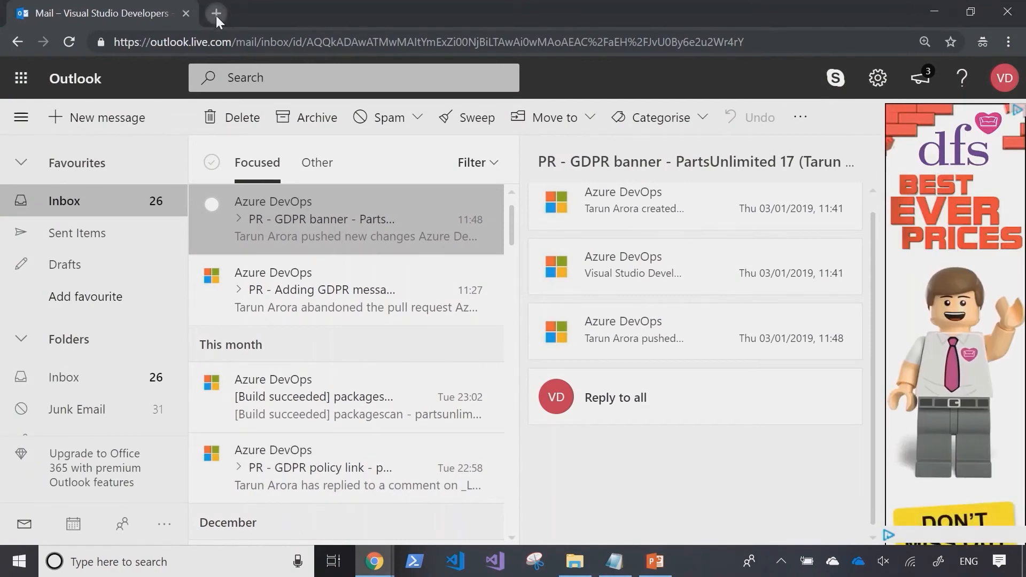
pyautogui.click(216, 12)
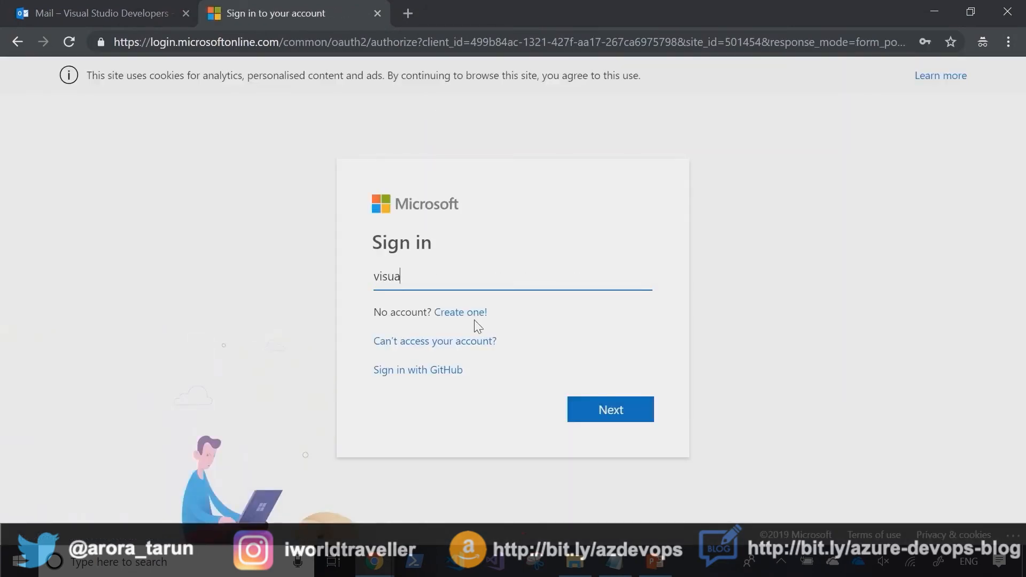
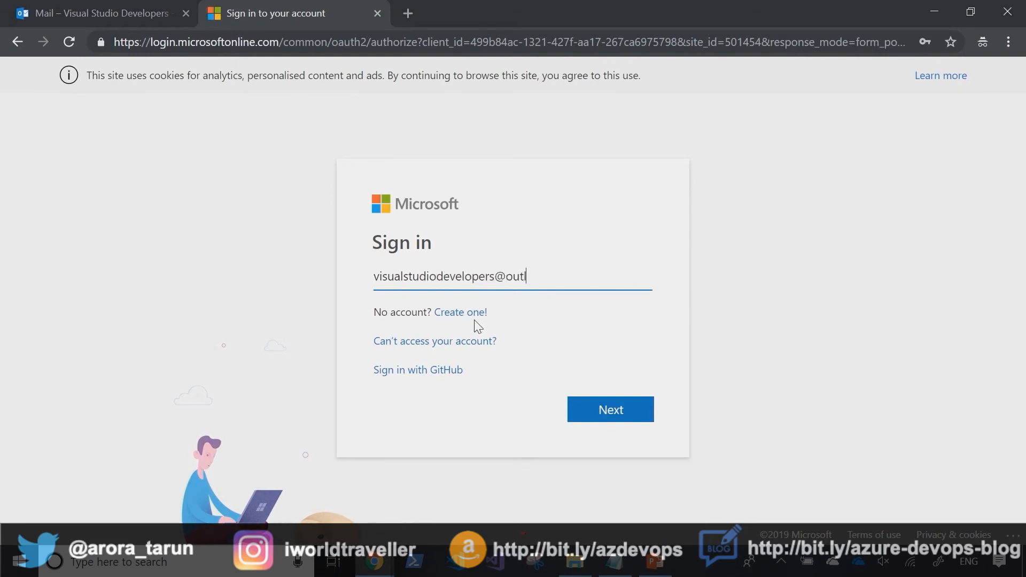
pyautogui.click(610, 410)
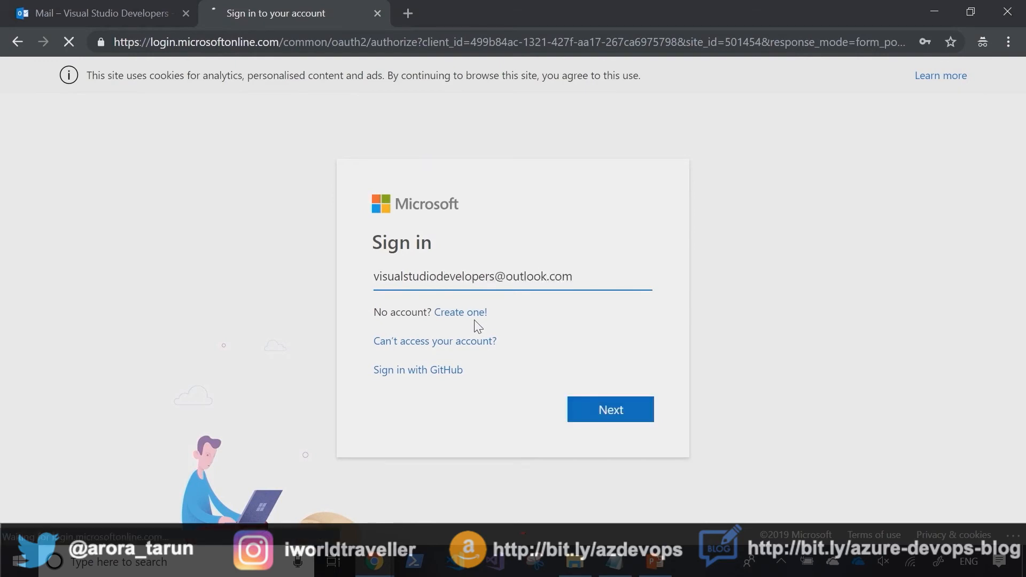
pyautogui.click(610, 410)
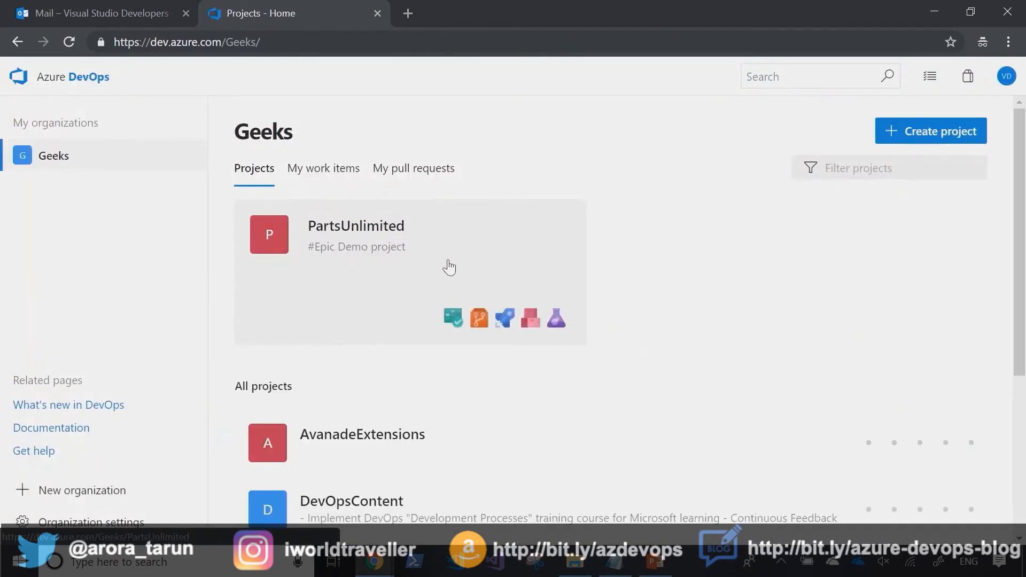
pyautogui.moveTo(845, 126)
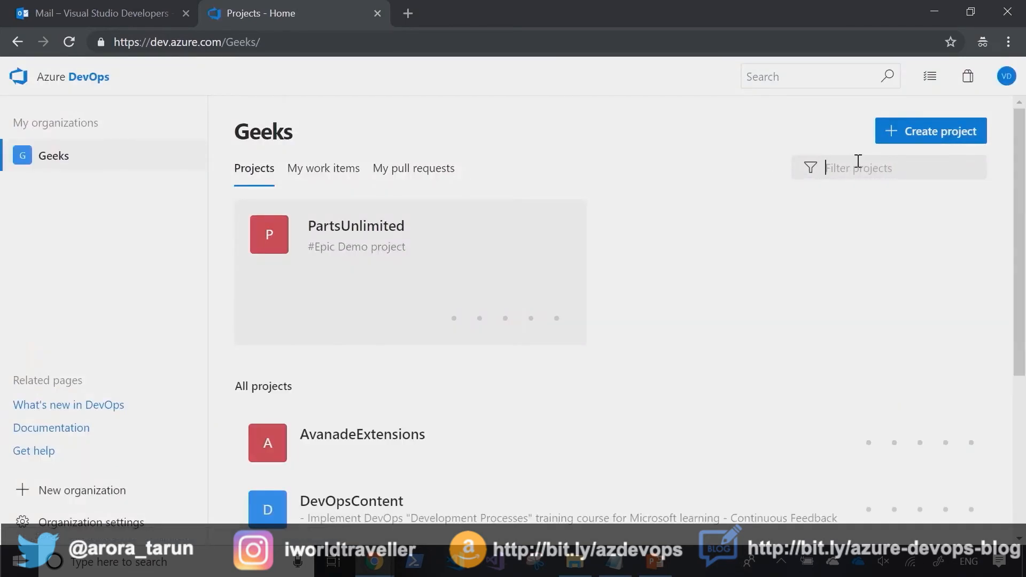
# Step: Filter to the Operations project and list azure-templates' Active pull requests
pyautogui.write('ope')
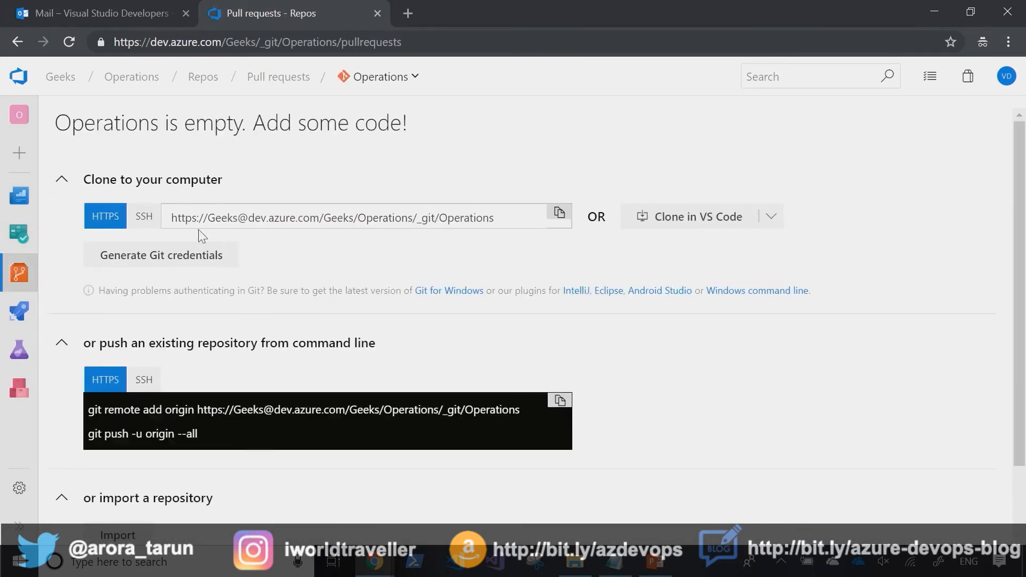
pyautogui.click(378, 77)
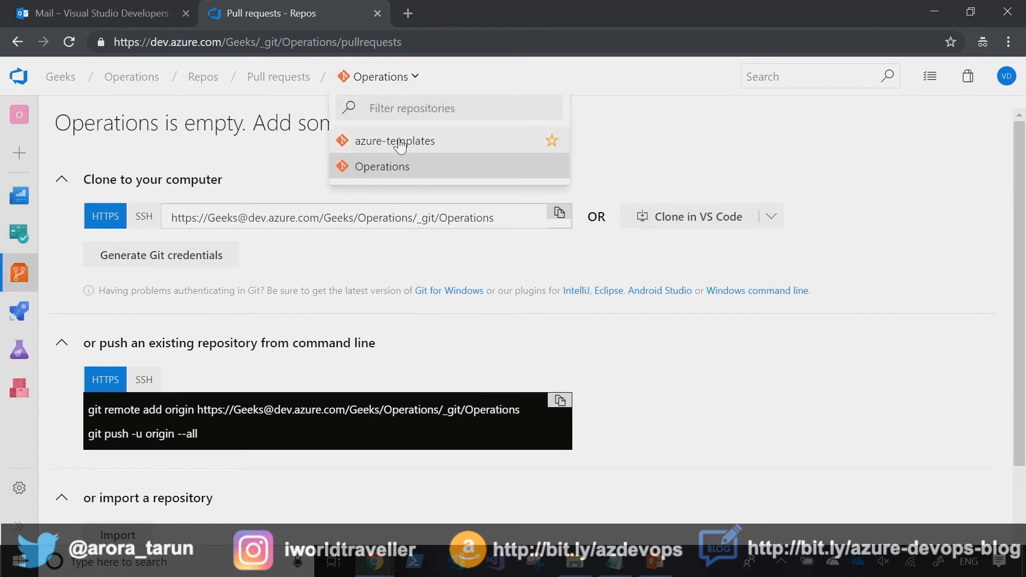
pyautogui.click(394, 141)
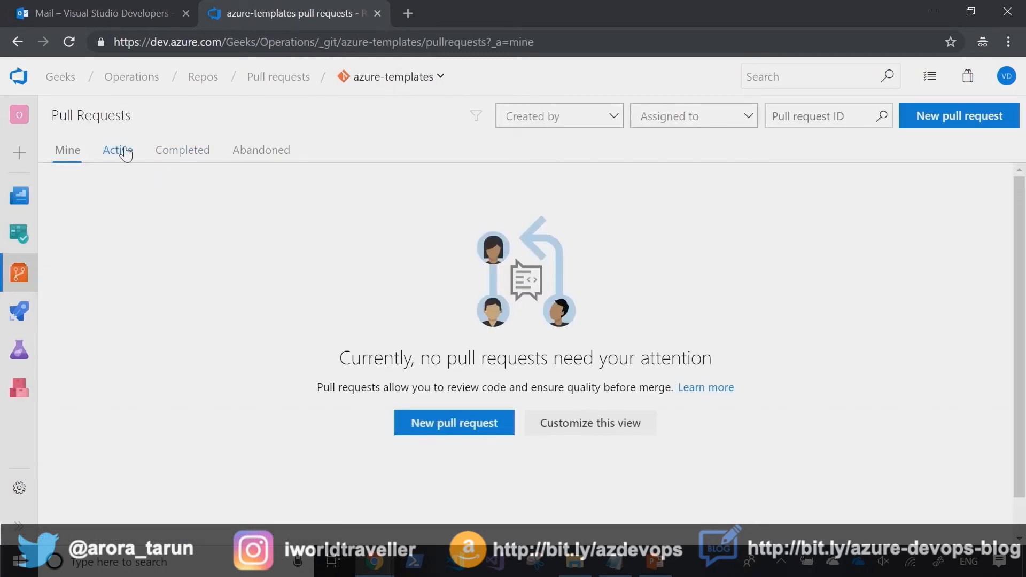
pyautogui.click(118, 150)
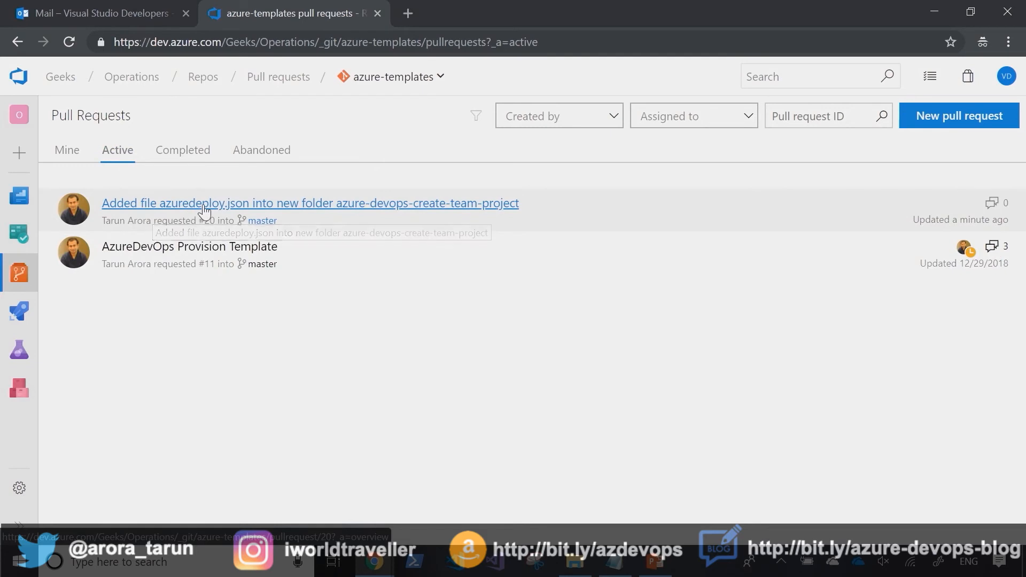
# Step: Open the 'Added file azuredeploy.json' pull request and scroll through its 53-line diff in Files
pyautogui.click(310, 203)
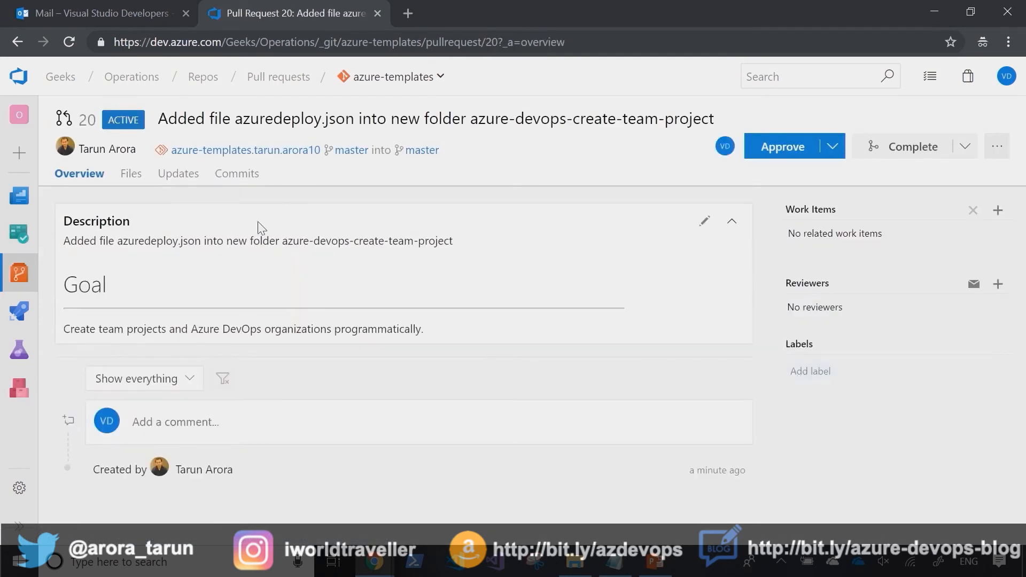
pyautogui.click(129, 174)
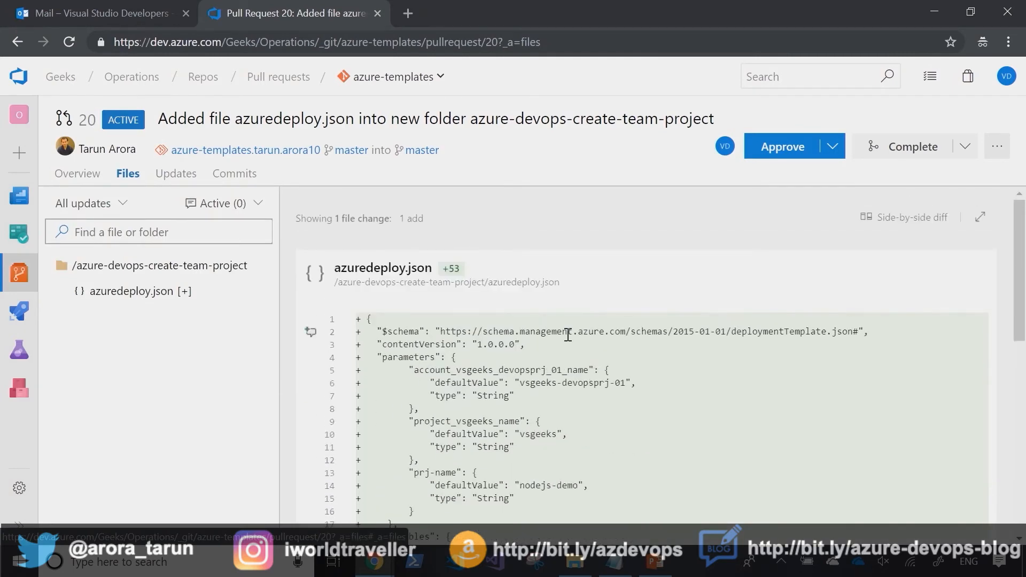
pyautogui.scroll(-3)
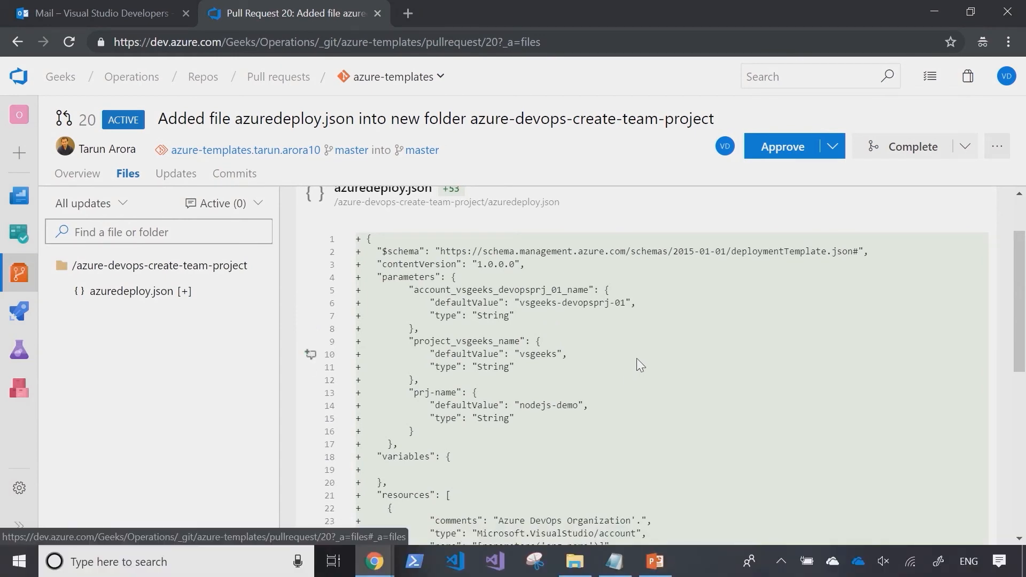
pyautogui.scroll(-3)
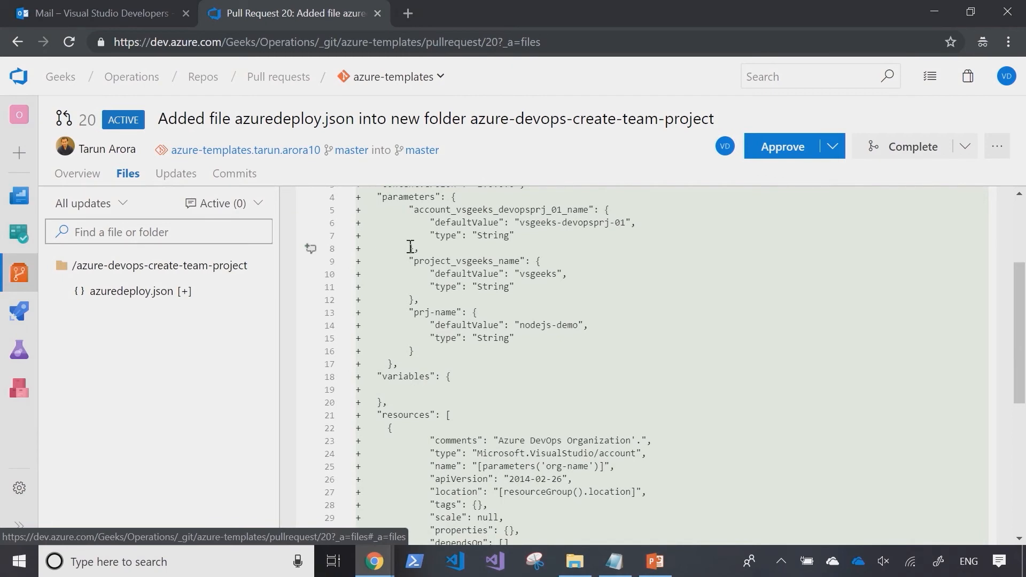
pyautogui.moveTo(451, 281)
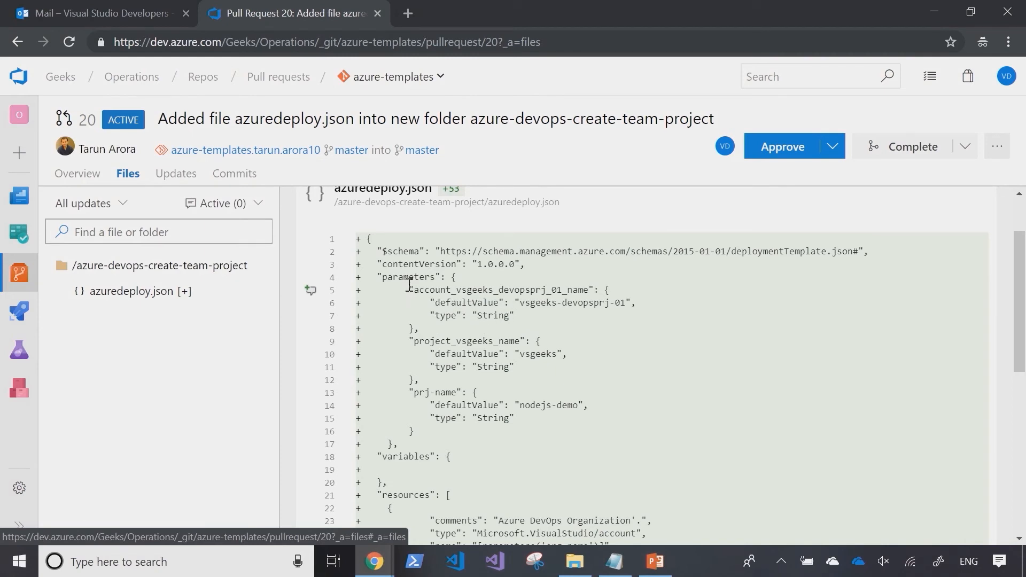
# Step: Post a comment on lines 5–8 of azuredeploy.json recommending metadata descriptions with a MetaTags link
pyautogui.moveTo(409, 290); pyautogui.dragTo(419, 328)
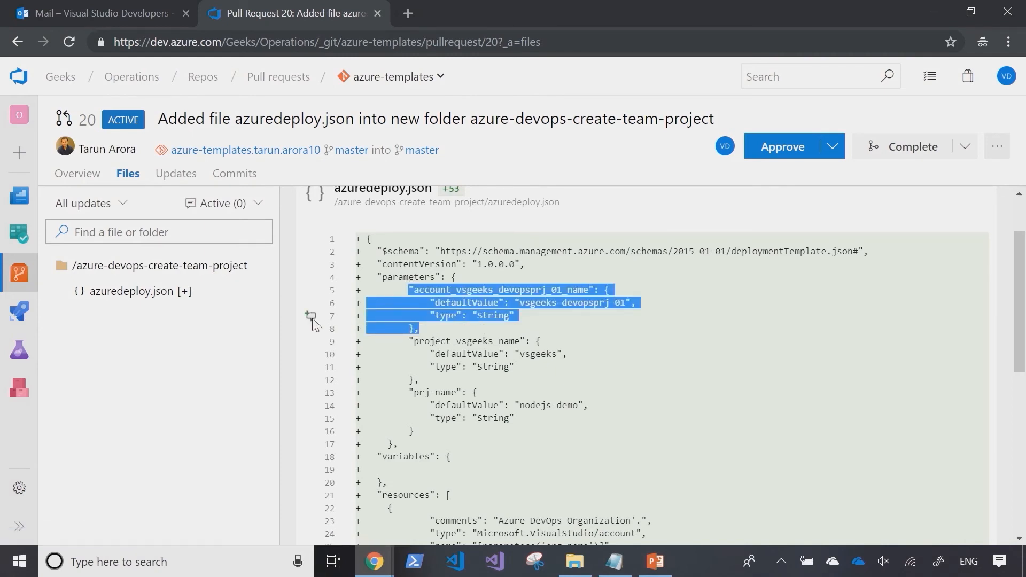
pyautogui.click(613, 561)
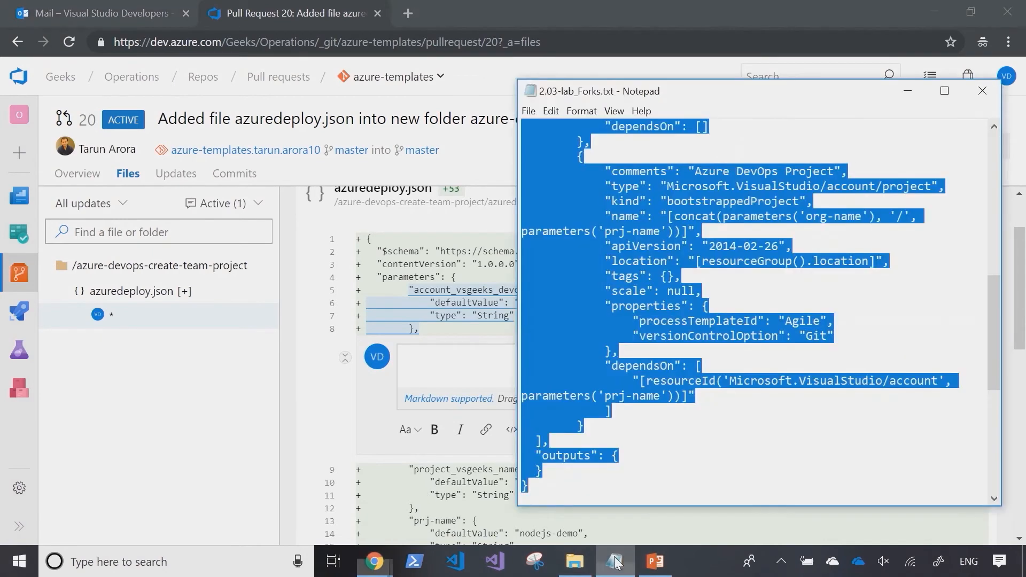
pyautogui.scroll(-3)
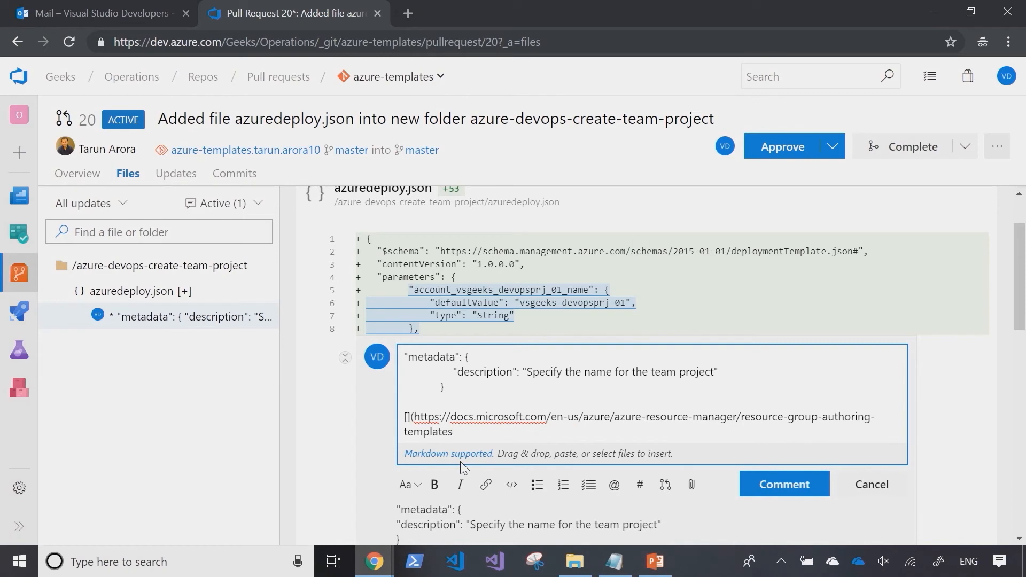
pyautogui.write(')')
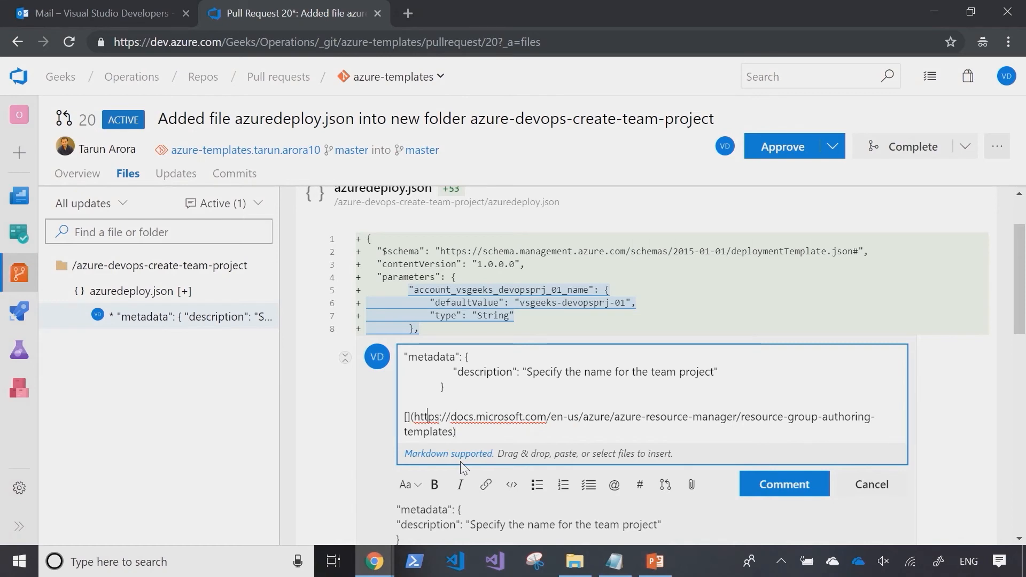
pyautogui.write('Meta')
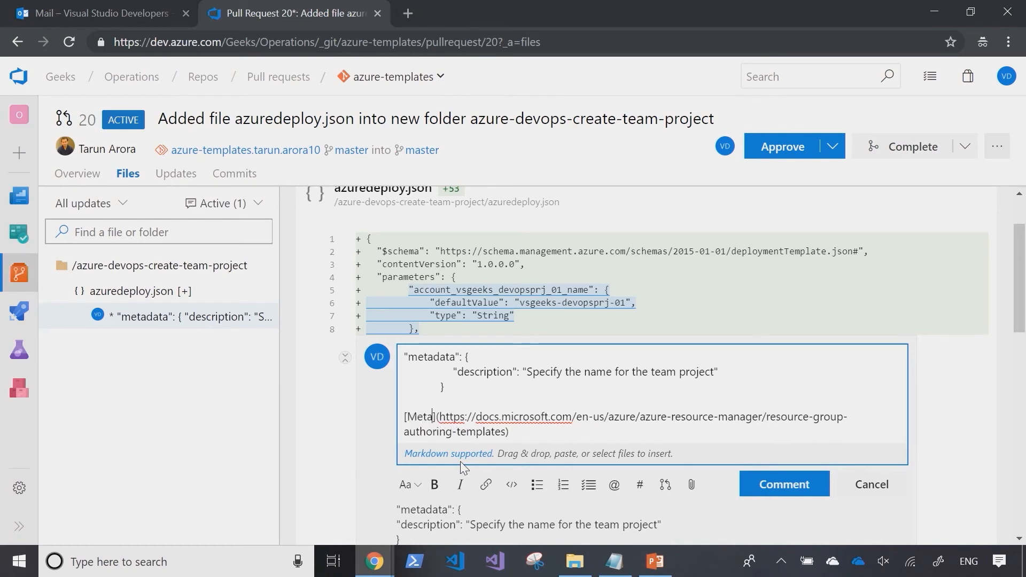
pyautogui.write('Tags')
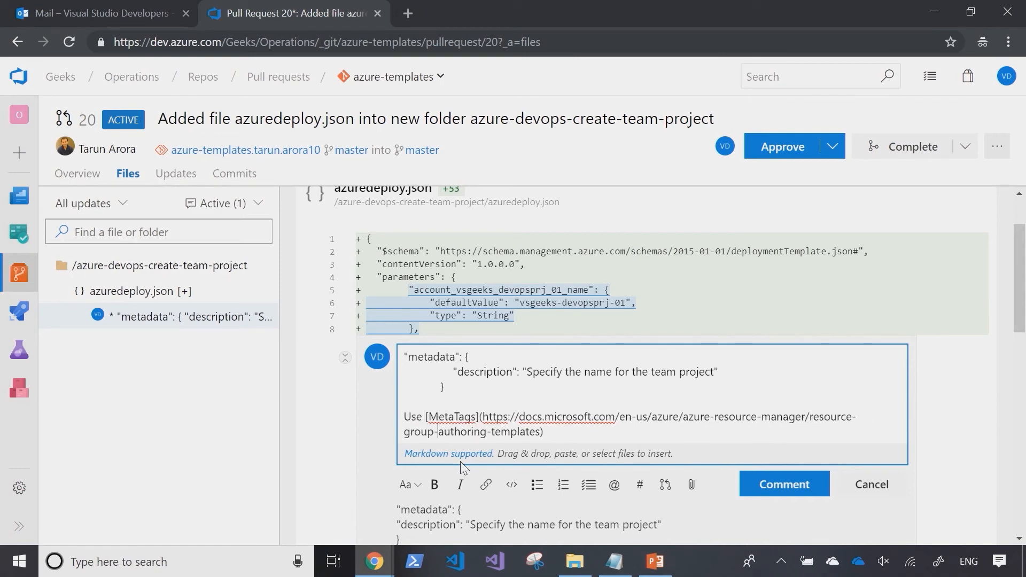
pyautogui.write('to specify the purpose of the parameters')
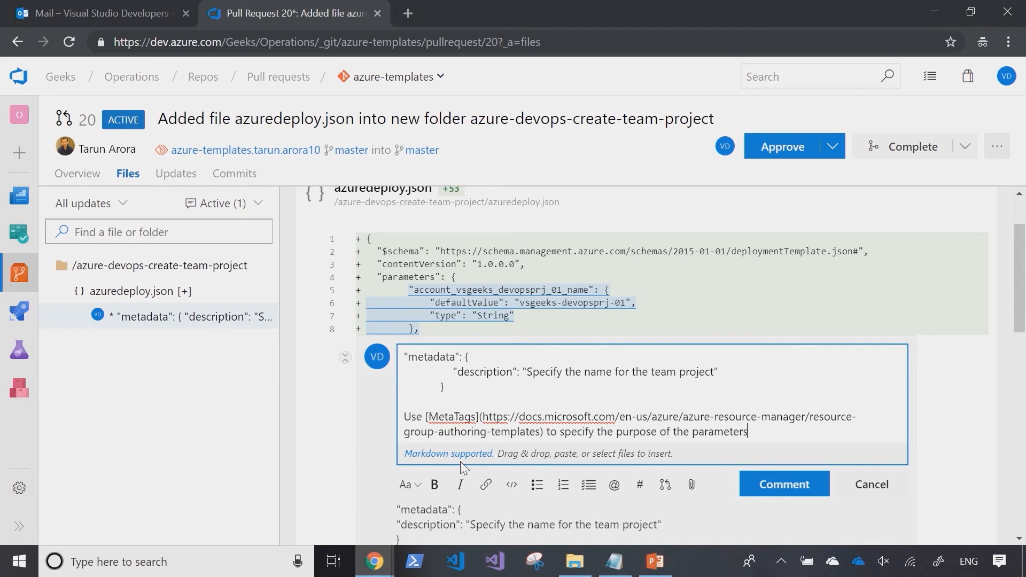
pyautogui.click(782, 484)
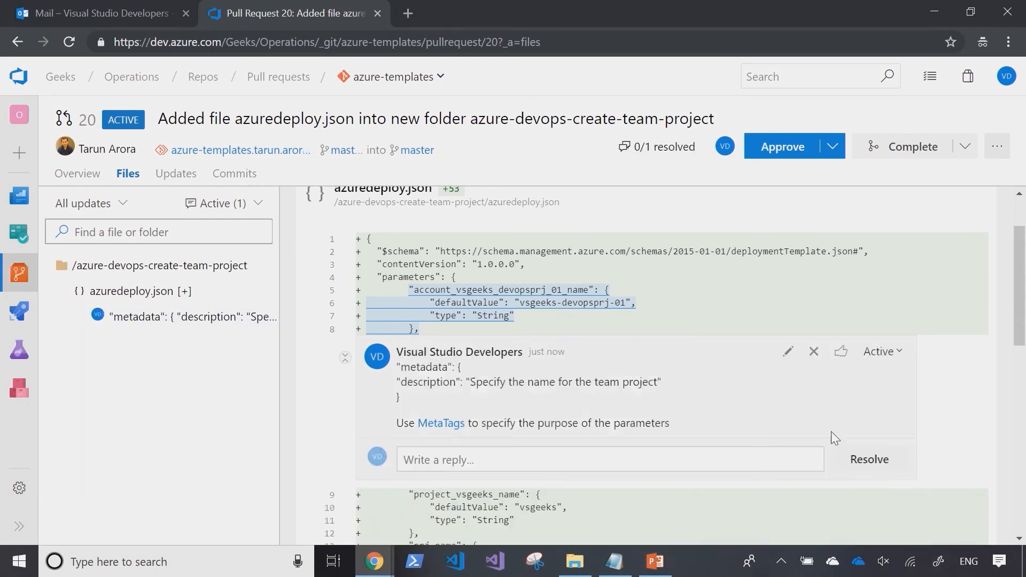
# Step: Review the posted thread, then switch to the author's browser session for pull request 20
pyautogui.scroll(-3)
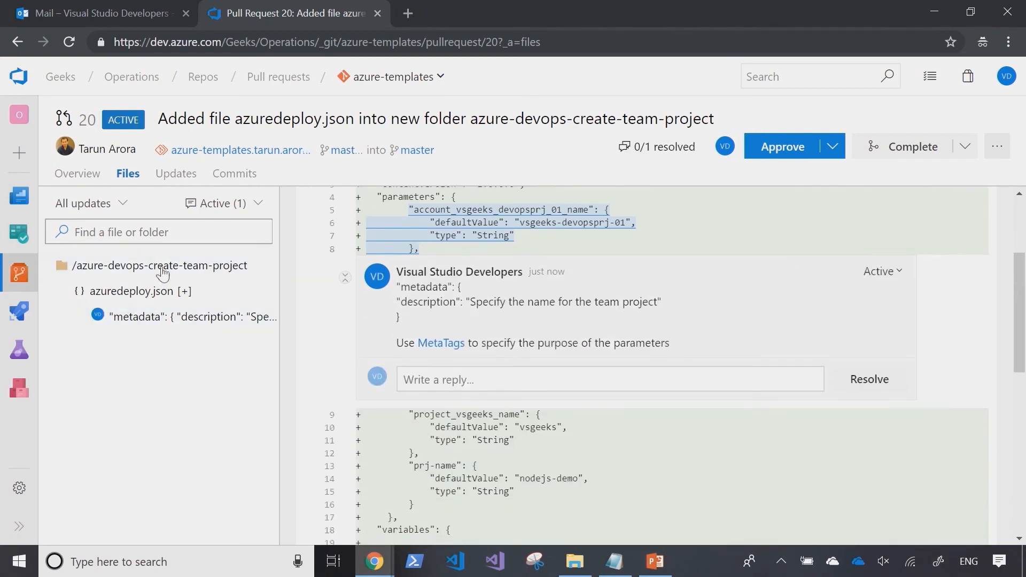
pyautogui.click(608, 378)
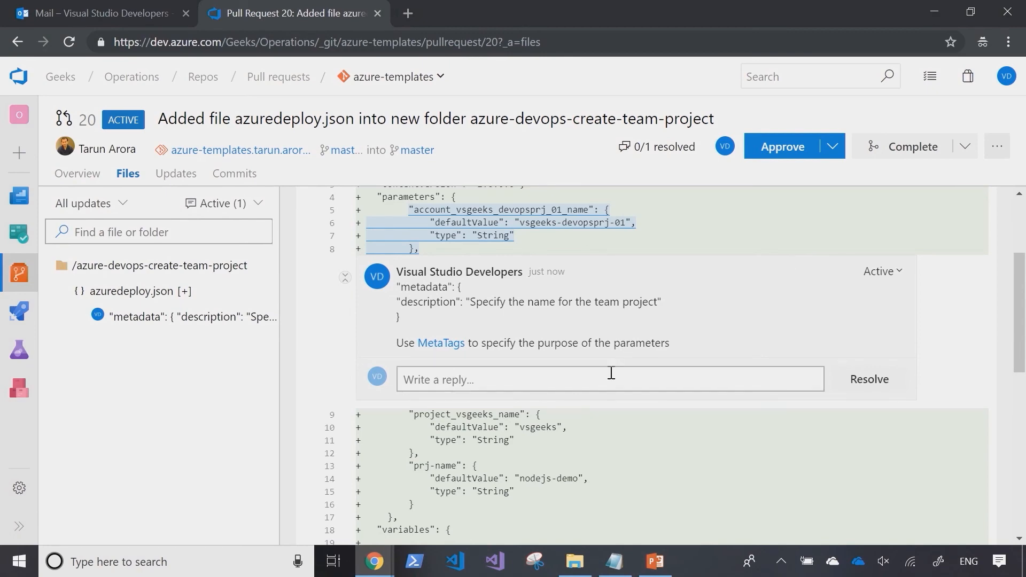
pyautogui.press('alt+tab')
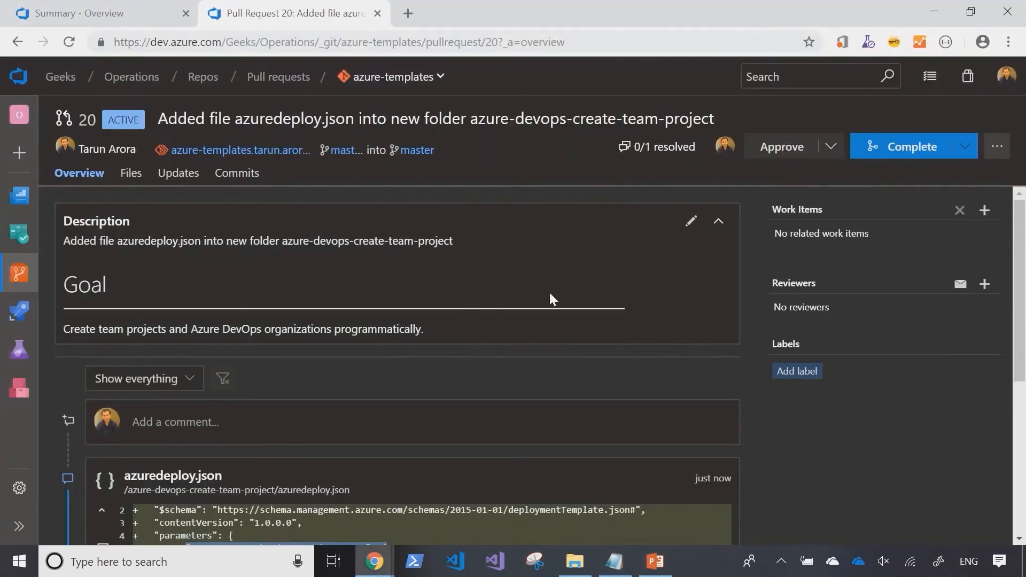
# Step: Show the Files tab of pull request 20 with the reviewer's MetaTags comment thread
pyautogui.click(128, 173)
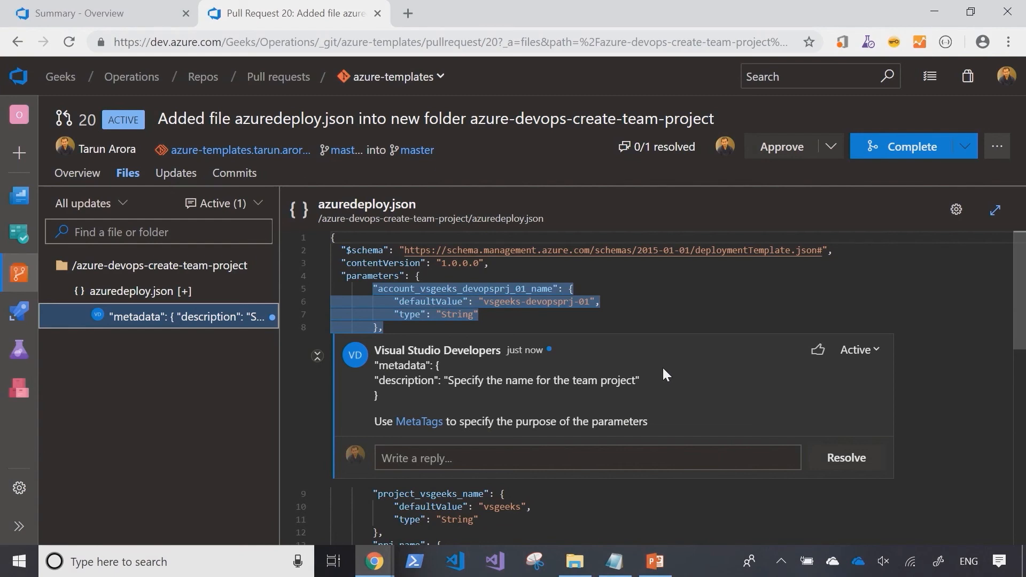
pyautogui.moveTo(664, 281)
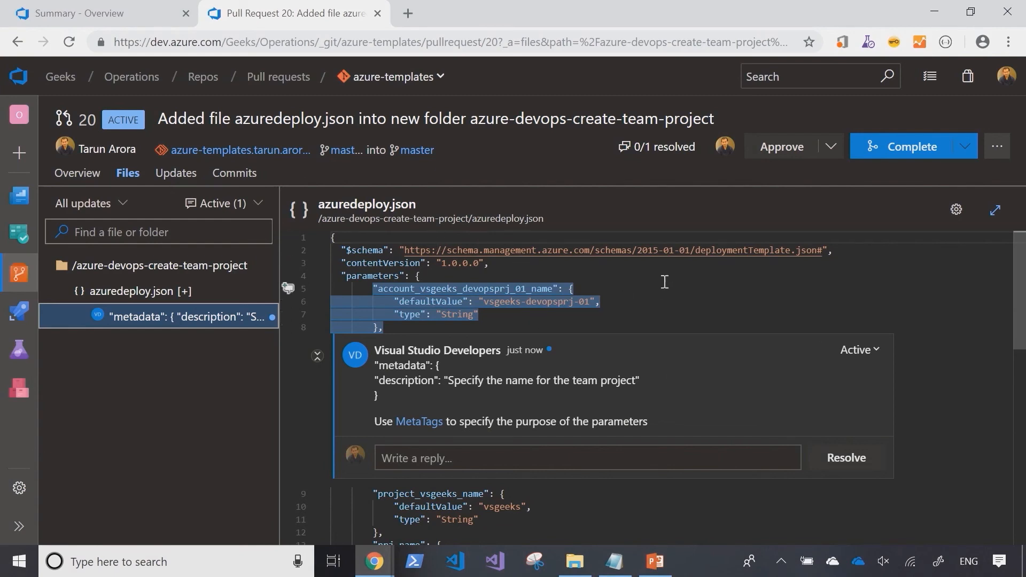
pyautogui.moveTo(564, 267)
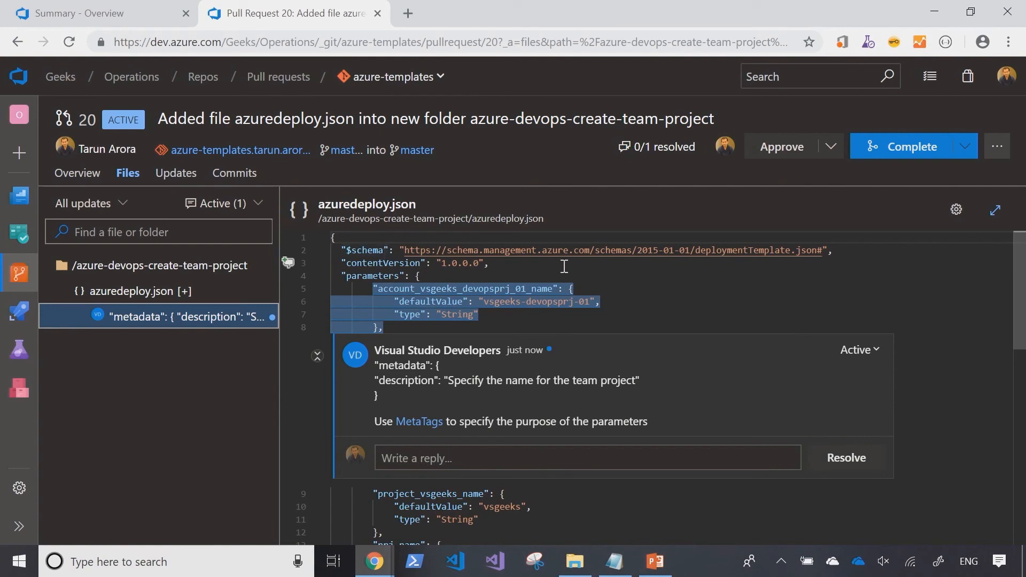